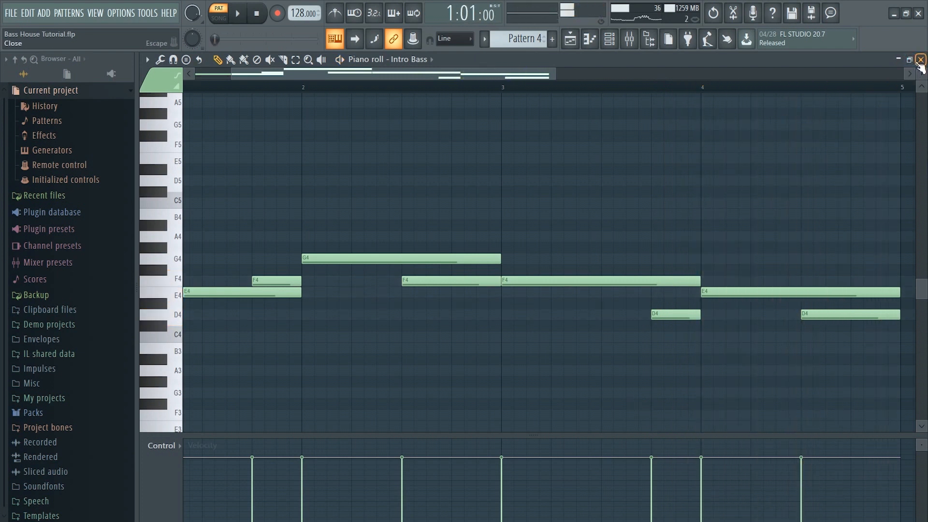
Close the Intro Bass note editor and its Parametric EQ 2 window
{"action": "left_click", "coordinate": [919, 59]}
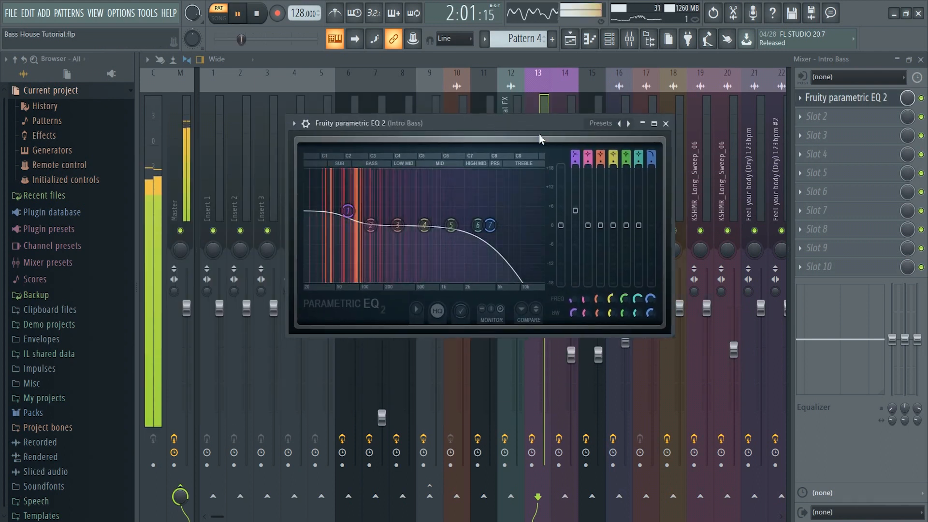
{"action": "left_click", "coordinate": [665, 123]}
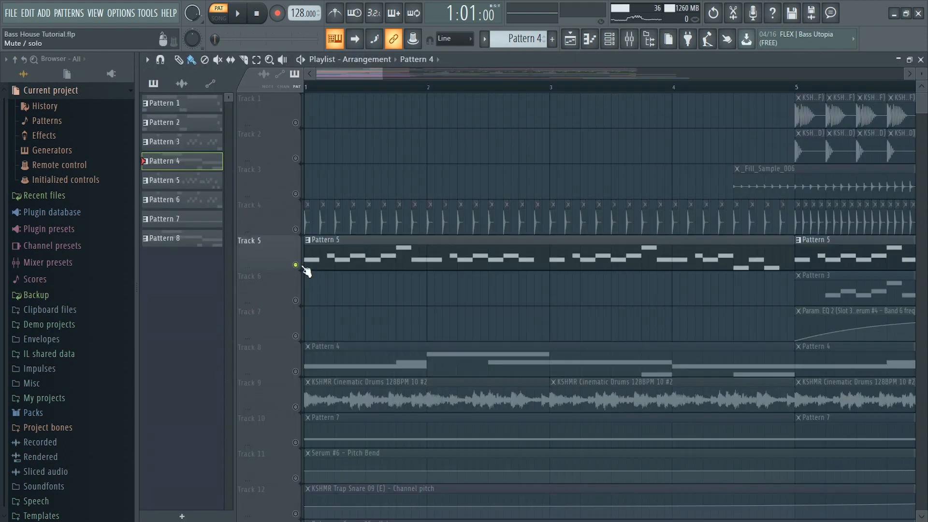
Solo the Pattern 5 pluck track and bring up CamelCrusher on the Intro Bass Pluck insert
{"action": "left_click", "coordinate": [165, 180]}
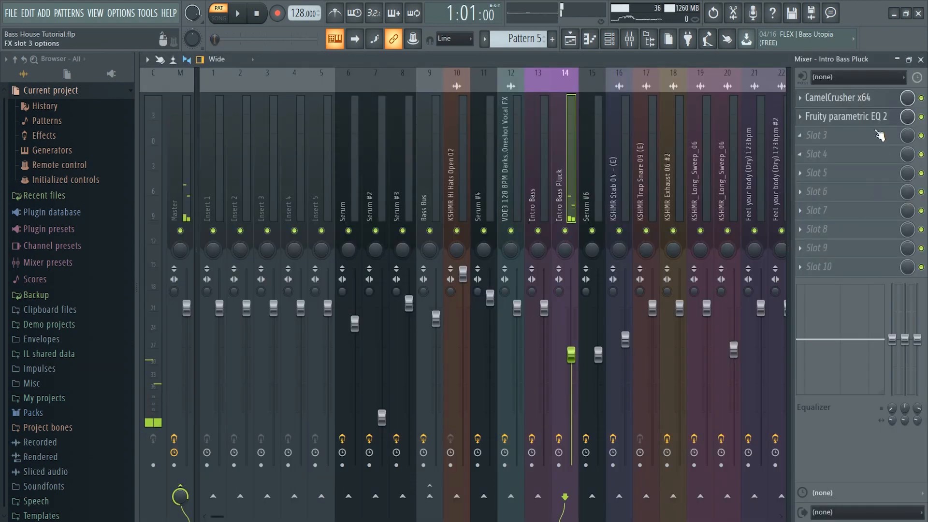
{"action": "left_click", "coordinate": [843, 98]}
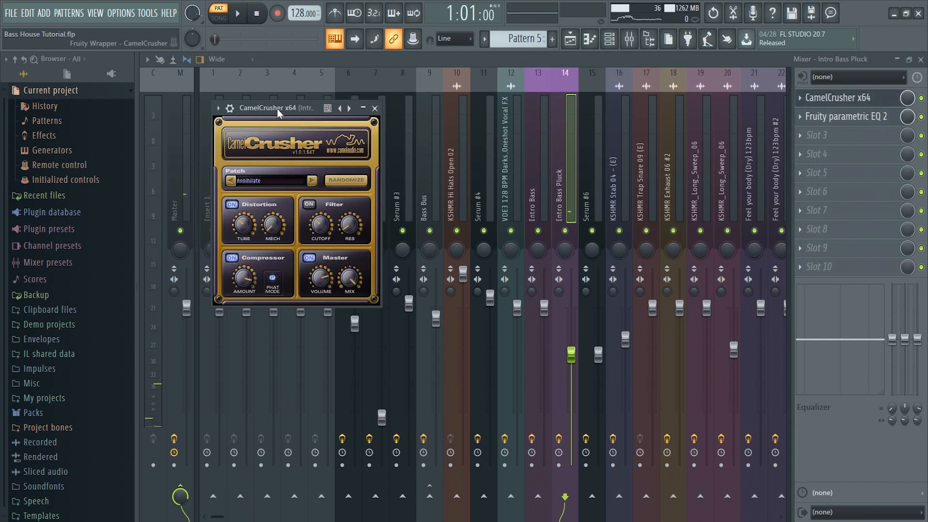
{"action": "left_click", "coordinate": [848, 116]}
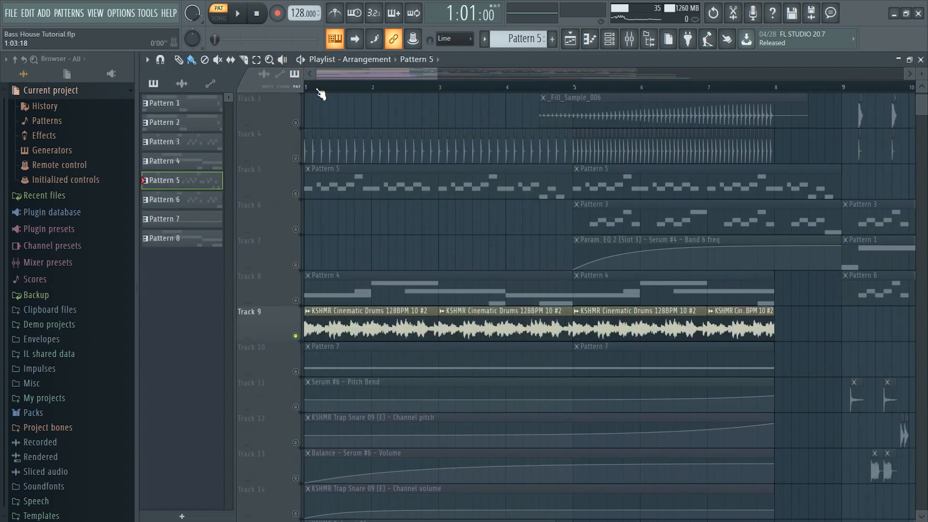
Move playback to the song start to hear the soloed KSHMR Cinematic Drums
{"action": "left_click", "coordinate": [236, 13]}
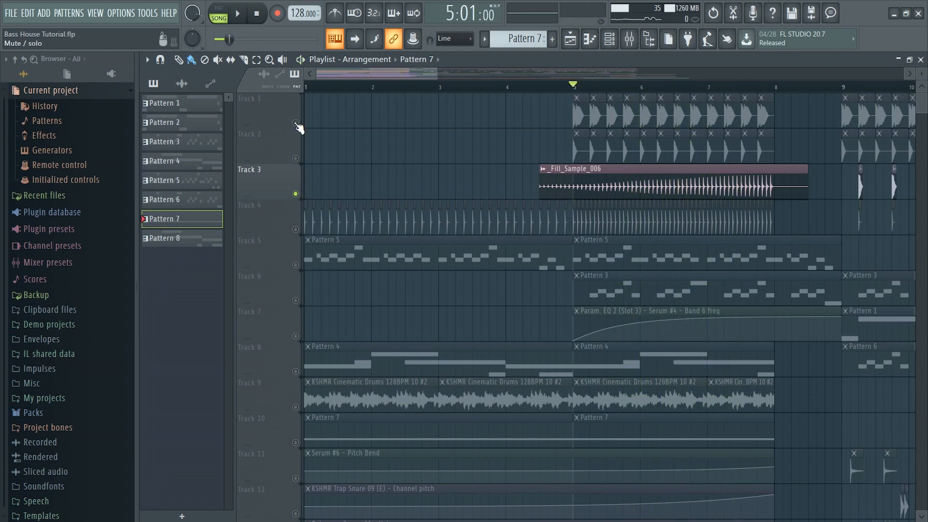
Solo the top drum loops, then the KSHMR Stab 04 and Jakko Riser tracks in turn
{"action": "left_click", "coordinate": [236, 13]}
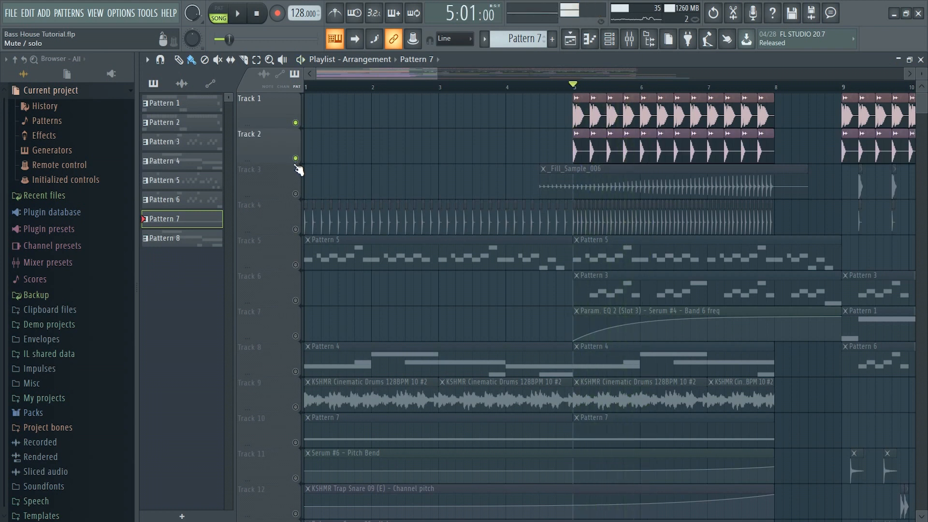
{"action": "scroll", "scroll_direction": "down", "scroll_amount": 3}
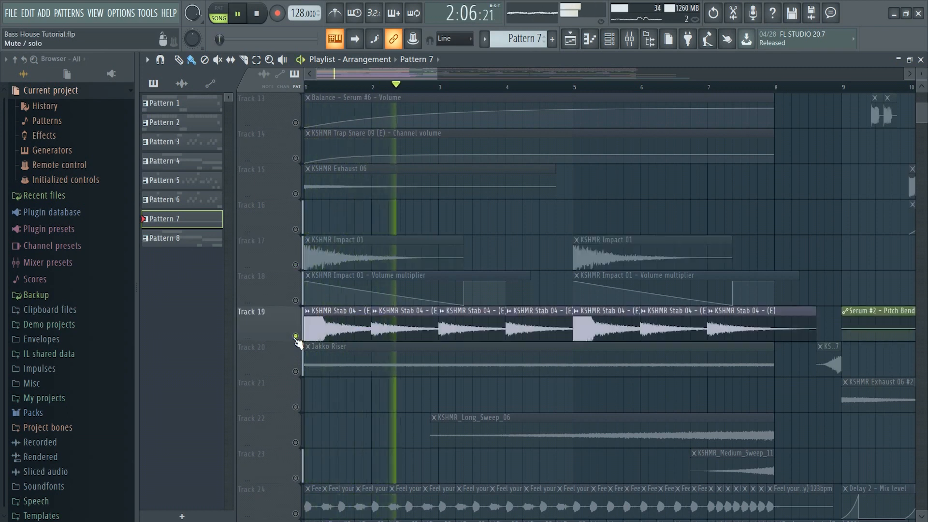
{"action": "scroll", "scroll_direction": "down", "scroll_amount": 3}
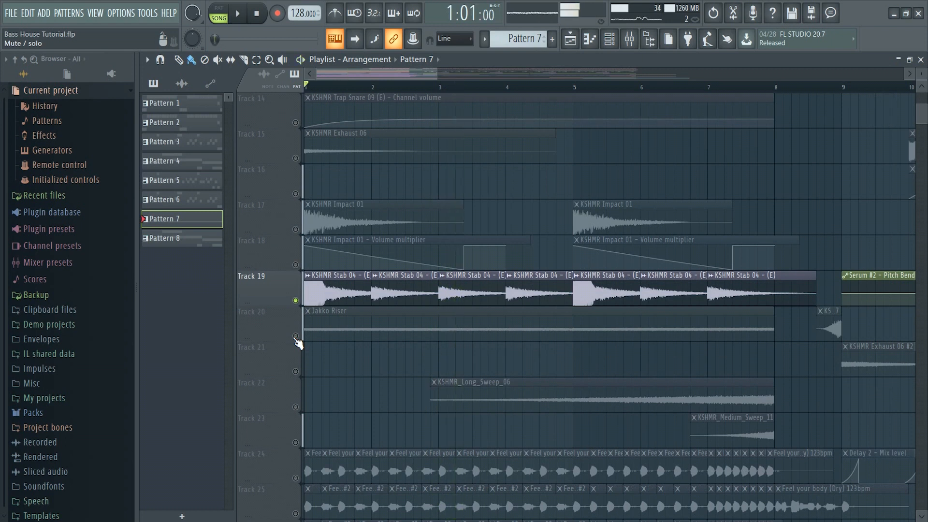
{"action": "left_click", "coordinate": [236, 13]}
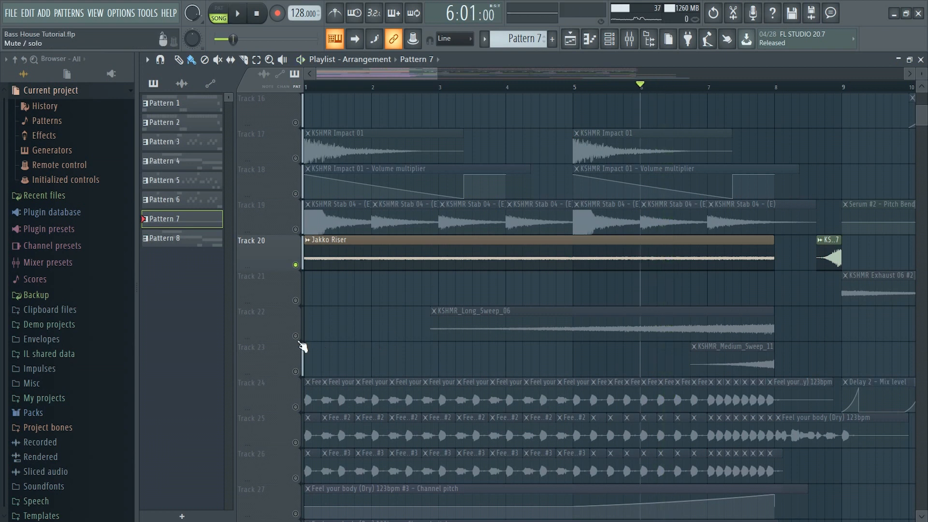
{"action": "left_click", "coordinate": [236, 12]}
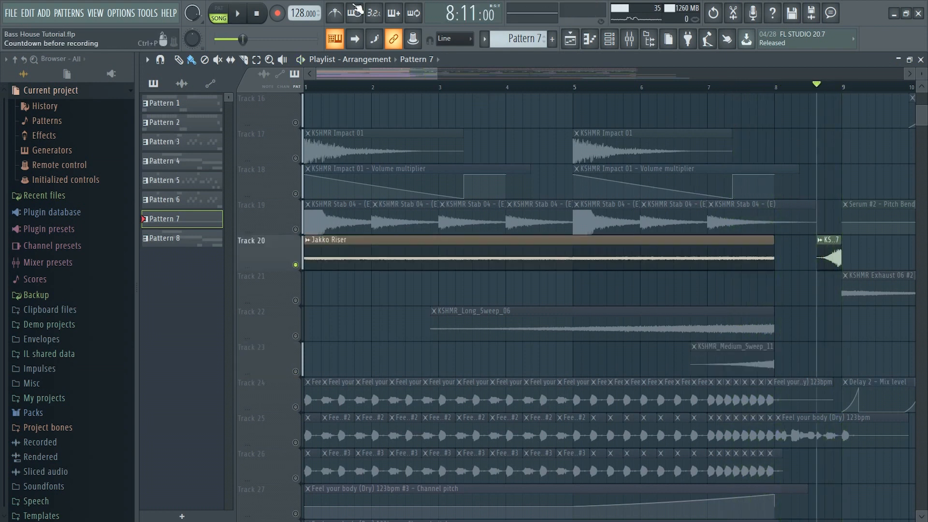
Inspect the first Feel your body vocal chop's sample settings and close them
{"action": "scroll", "scroll_direction": "down", "scroll_amount": 3}
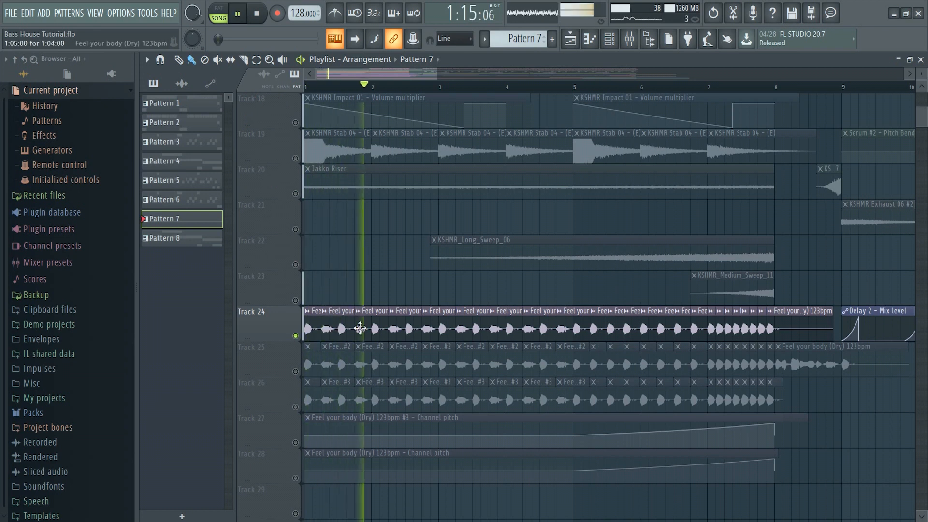
{"action": "double_click", "coordinate": [360, 329]}
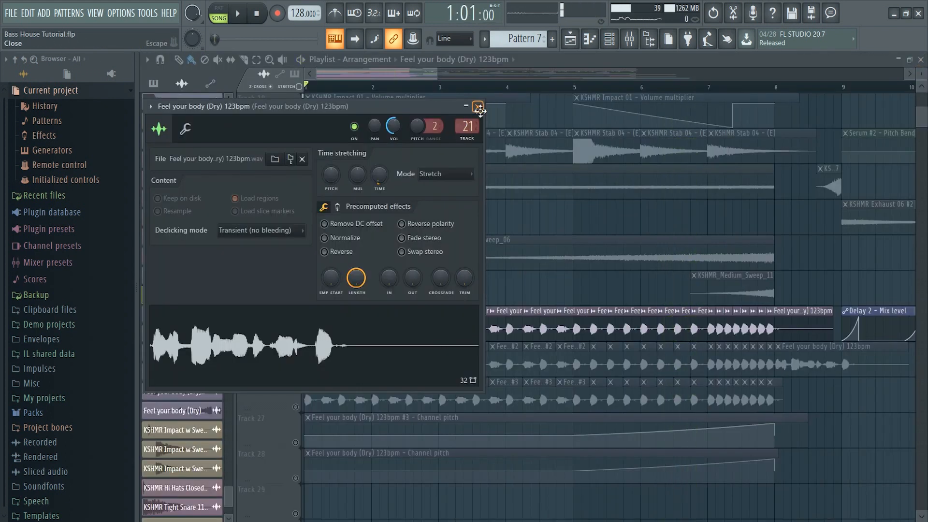
{"action": "left_click", "coordinate": [478, 106]}
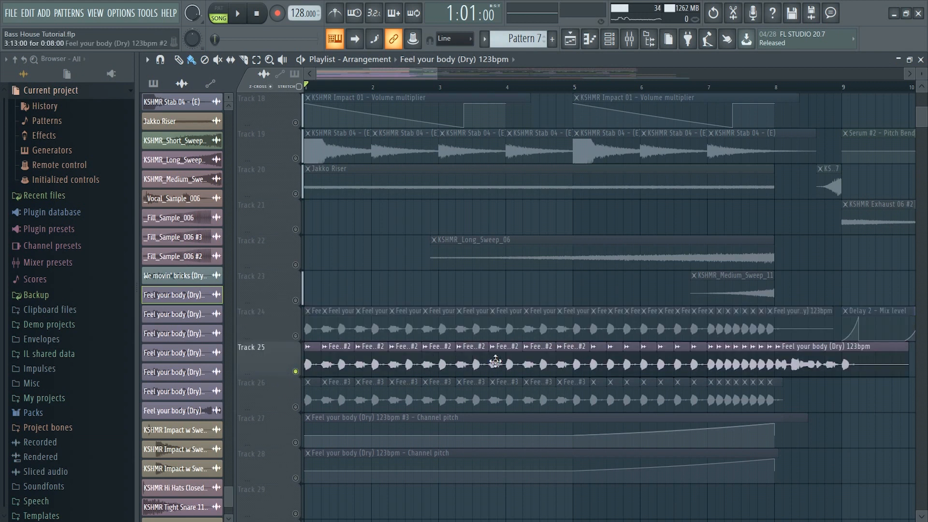
{"action": "left_click", "coordinate": [236, 12]}
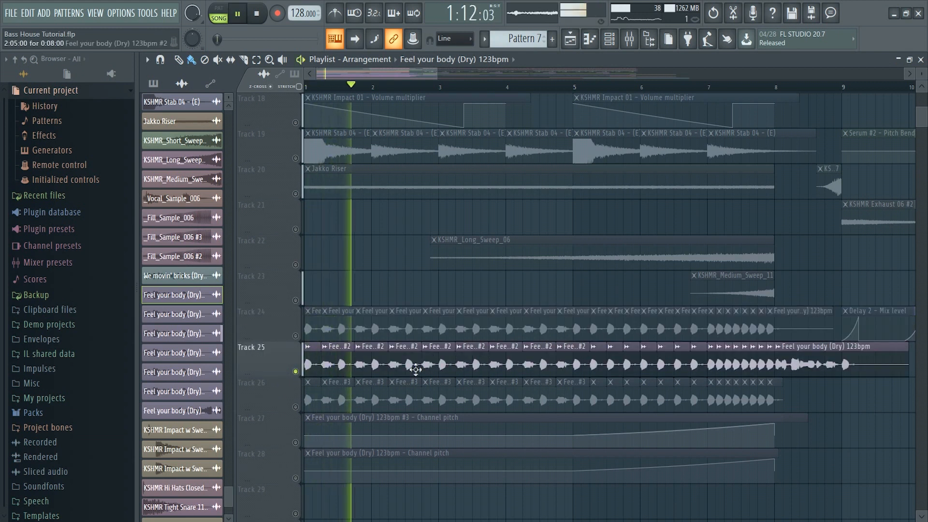
Review the second vocal chop's settings, its Fruity peak controller and Vocodex presets
{"action": "double_click", "coordinate": [416, 368]}
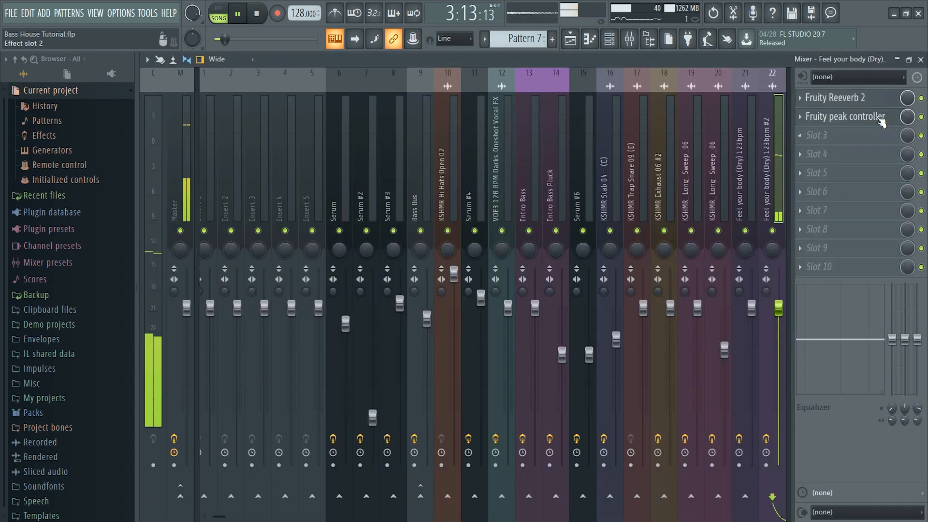
{"action": "left_click", "coordinate": [838, 98]}
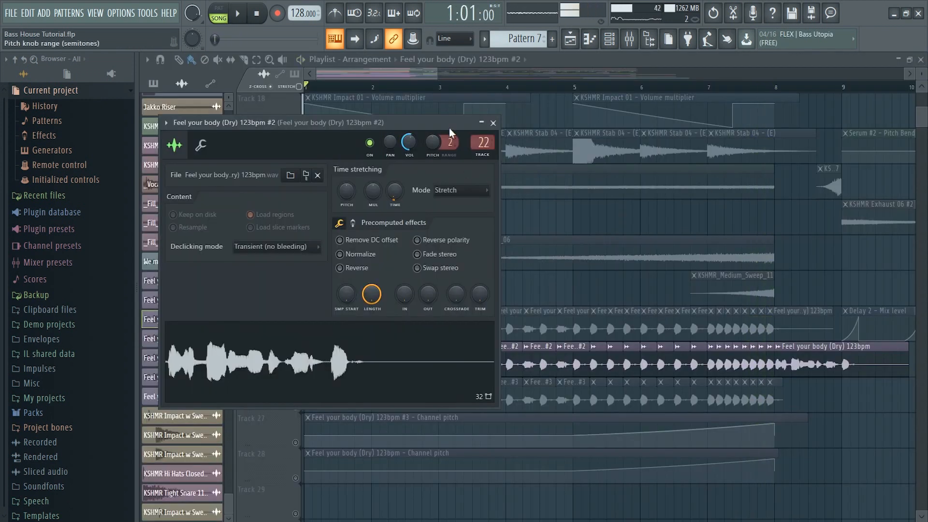
{"action": "left_click", "coordinate": [492, 123]}
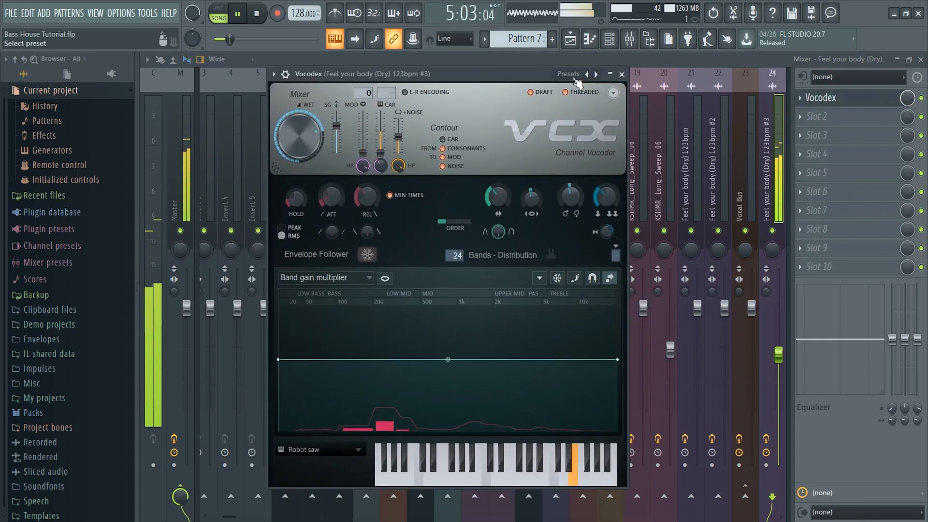
{"action": "left_click", "coordinate": [621, 75]}
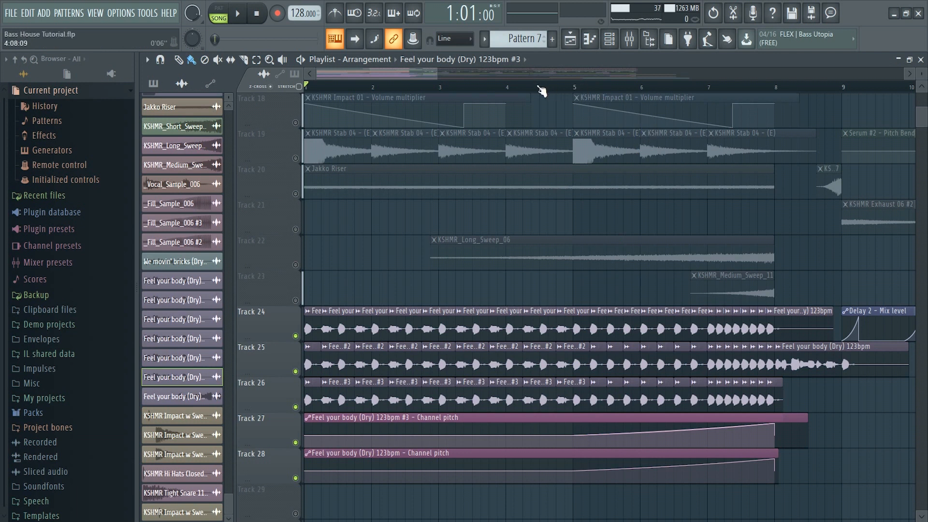
Play the soloed vocal chop tracks with their pitch automation, then stop
{"action": "left_click", "coordinate": [236, 13]}
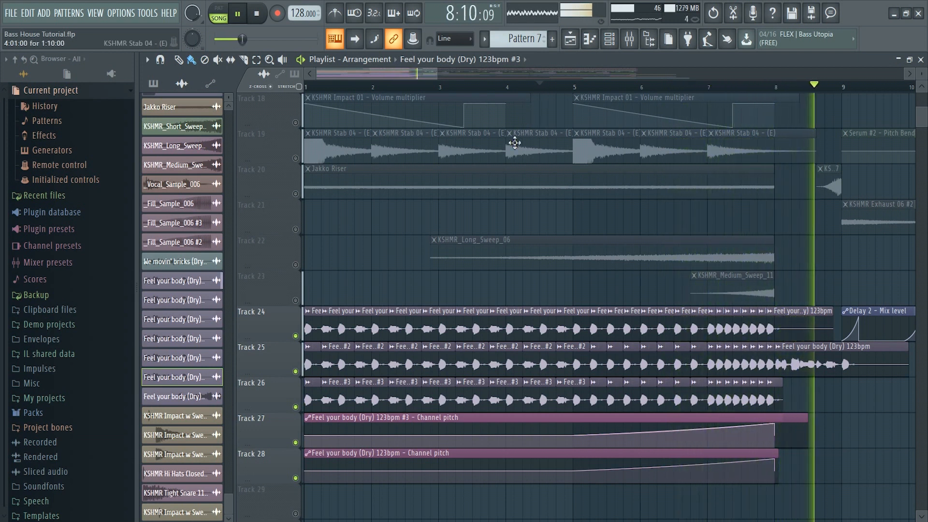
{"action": "left_click", "coordinate": [538, 84]}
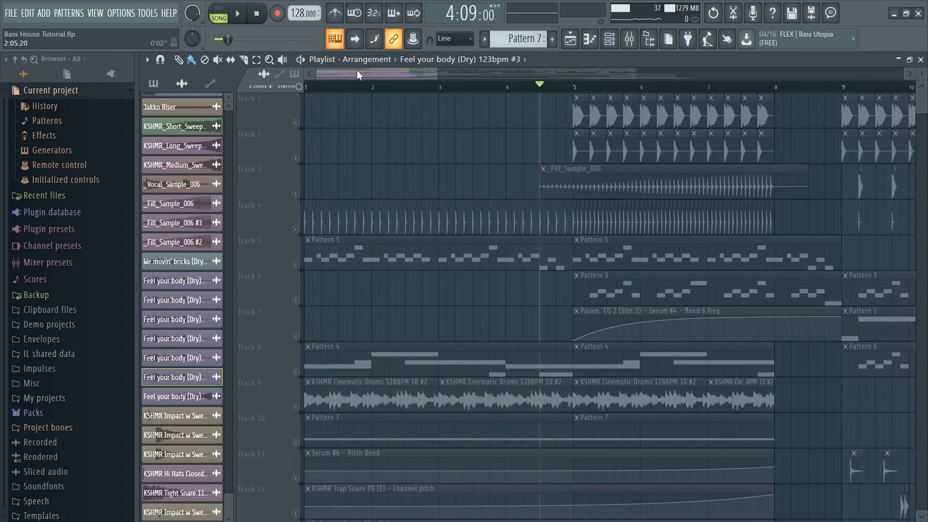
Play the drop from bar 17, checking track 10 on its own and then with all tracks
{"action": "scroll", "scroll_direction": "right", "scroll_amount": 3}
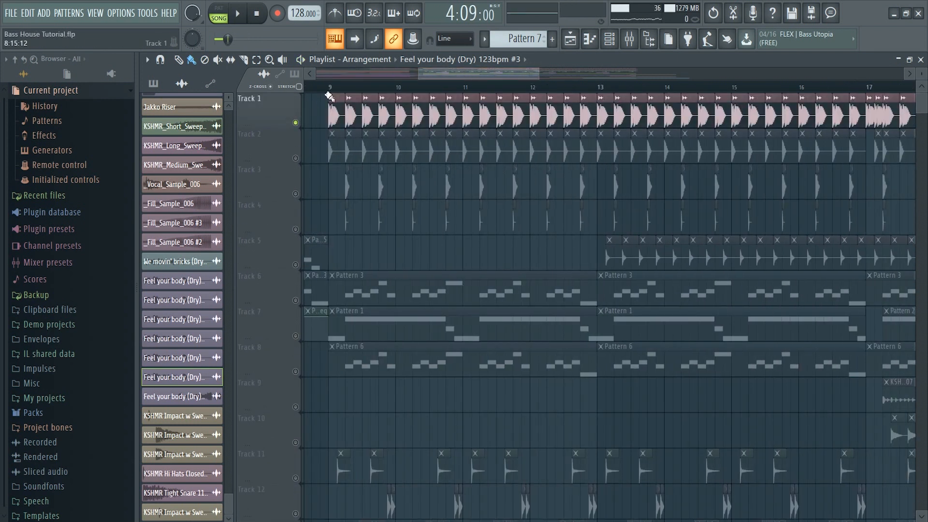
{"action": "left_click", "coordinate": [236, 13]}
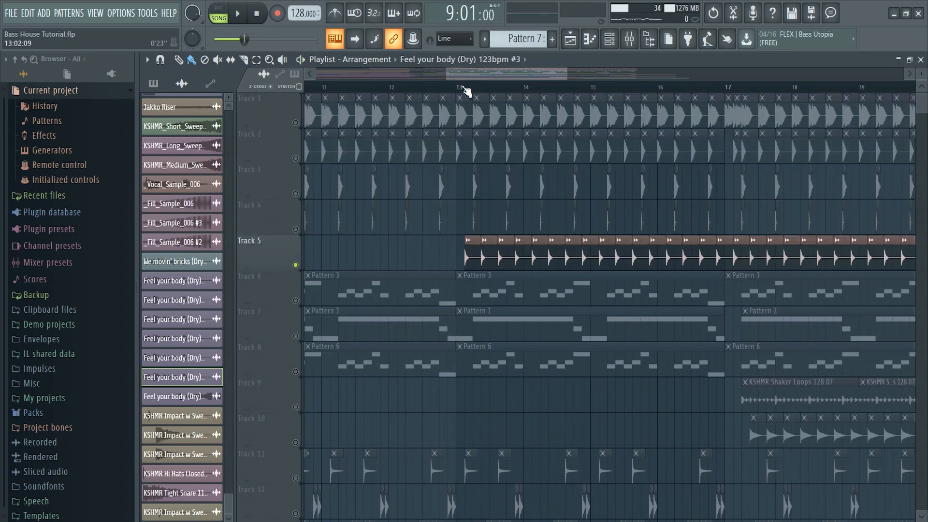
{"action": "left_click", "coordinate": [237, 13]}
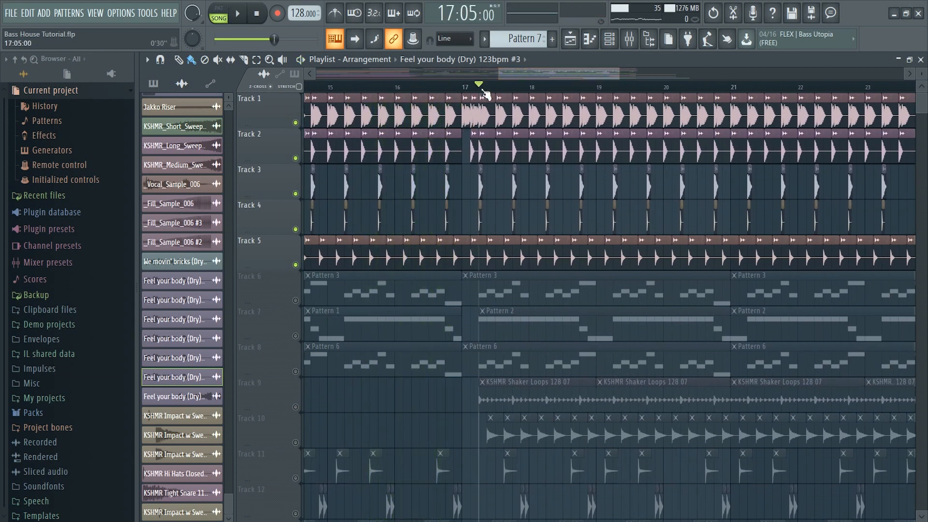
{"action": "left_click", "coordinate": [236, 13]}
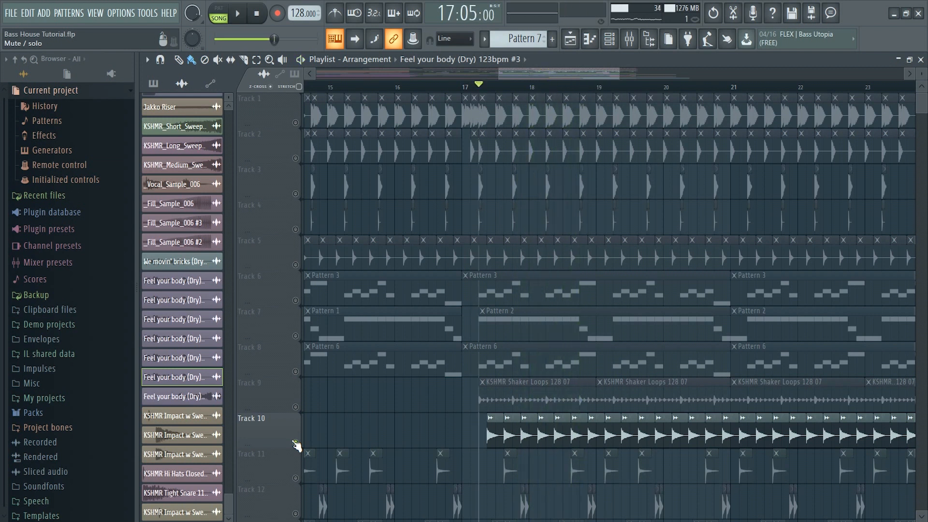
{"action": "left_click", "coordinate": [236, 13]}
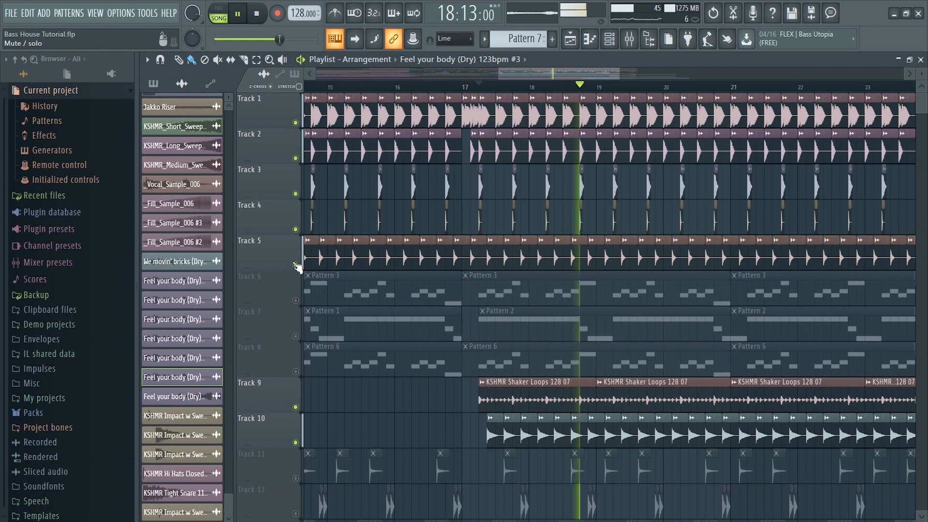
Show the white noise riser and its volume and pitch automation around bars 9–12, playing from bar 9
{"action": "scroll", "scroll_direction": "down", "scroll_amount": 3}
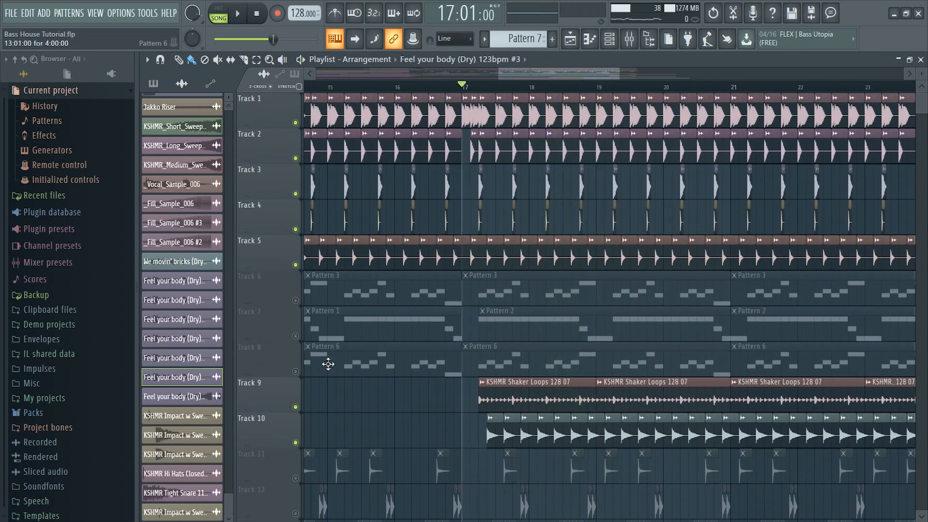
{"action": "left_click", "coordinate": [237, 12]}
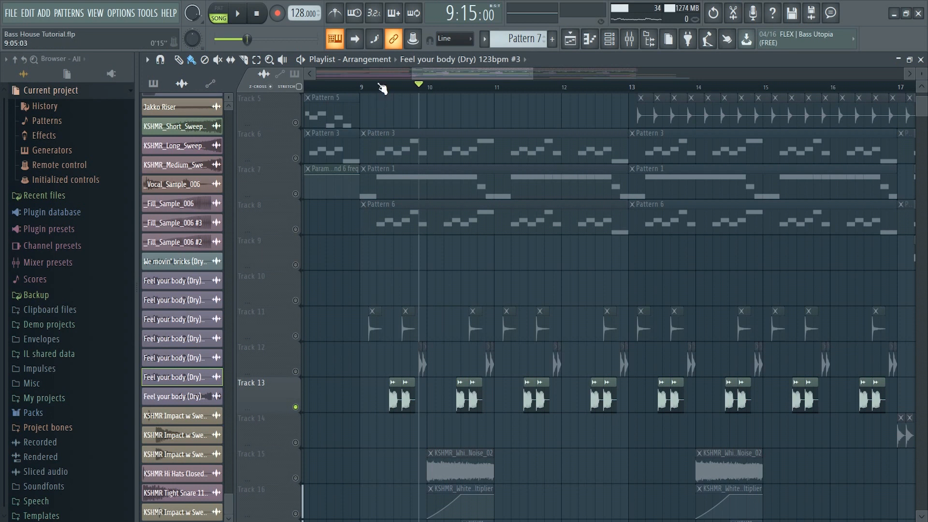
{"action": "left_click", "coordinate": [236, 13]}
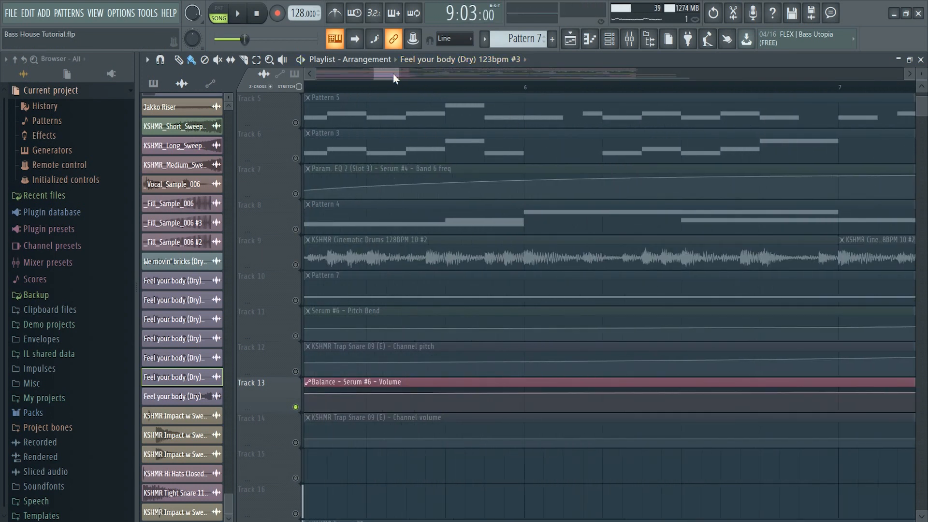
{"action": "left_click", "coordinate": [236, 14]}
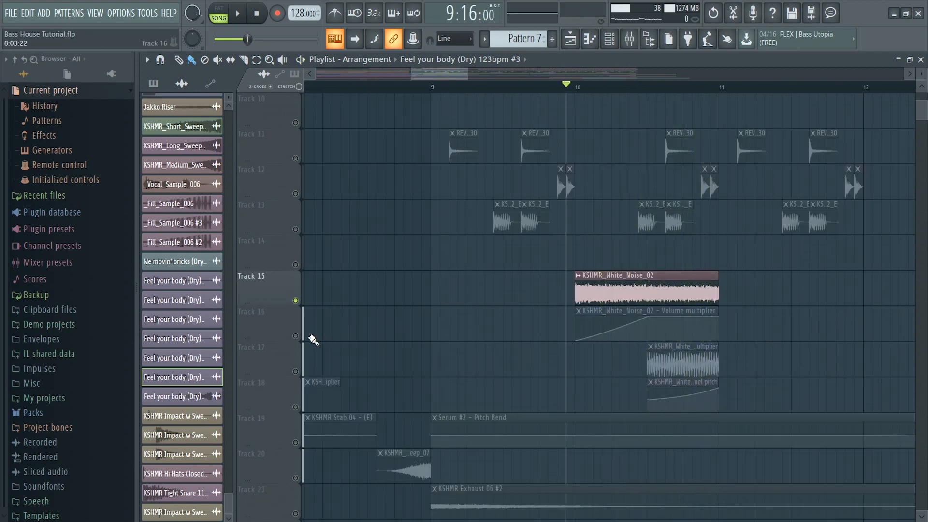
{"action": "left_click", "coordinate": [236, 12]}
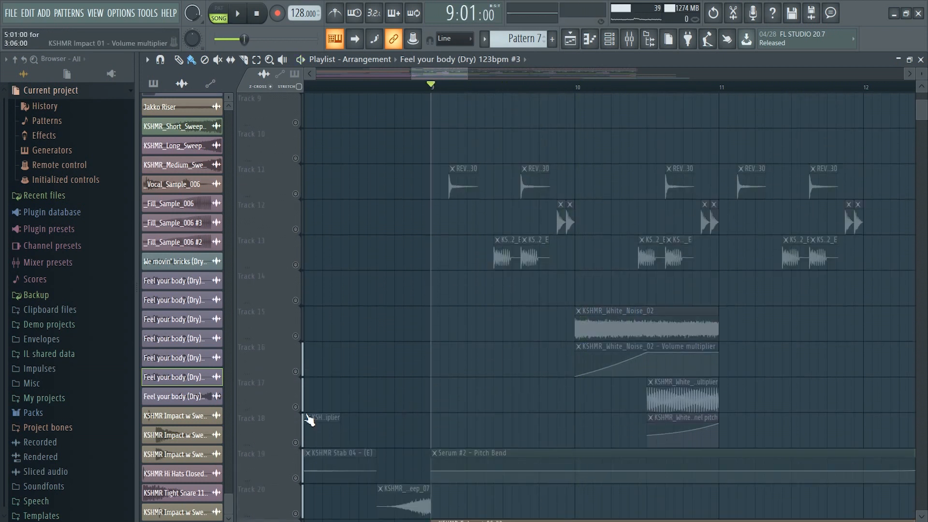
Zoom out to bars 9–28 and play the drop while scrolling down the tracks
{"action": "left_click", "coordinate": [323, 427]}
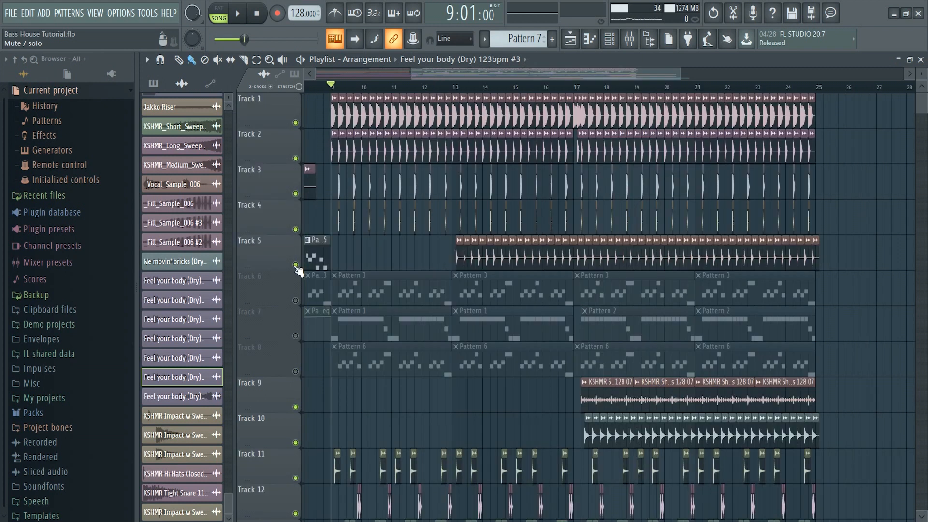
{"action": "left_click", "coordinate": [236, 13]}
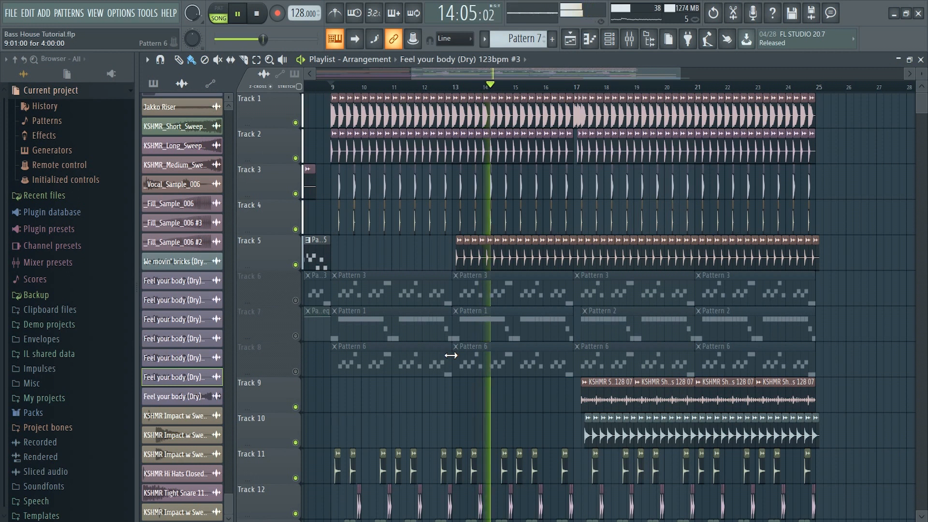
{"action": "scroll", "scroll_direction": "down", "scroll_amount": 3}
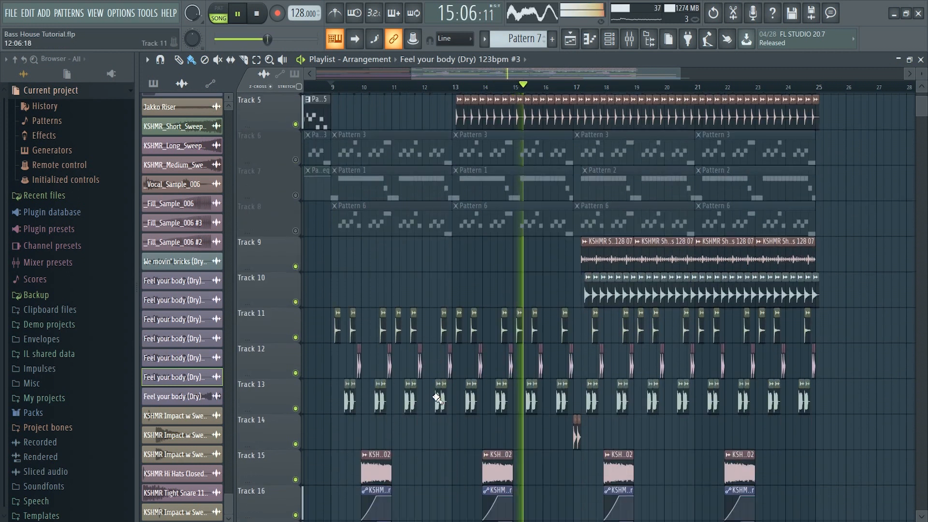
{"action": "scroll", "scroll_direction": "down", "scroll_amount": 3}
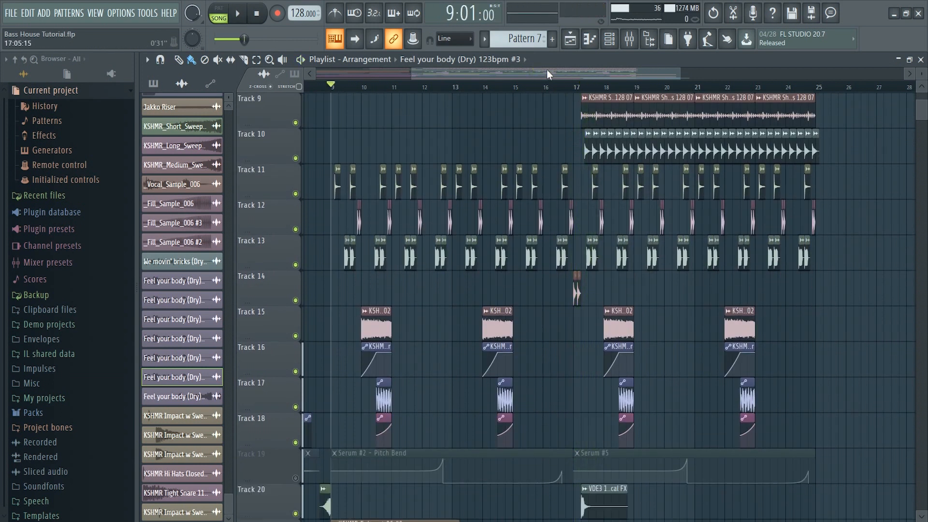
Stop playback before scrolling to the drop's lower hat, snare and sweep tracks
{"action": "left_click", "coordinate": [236, 13]}
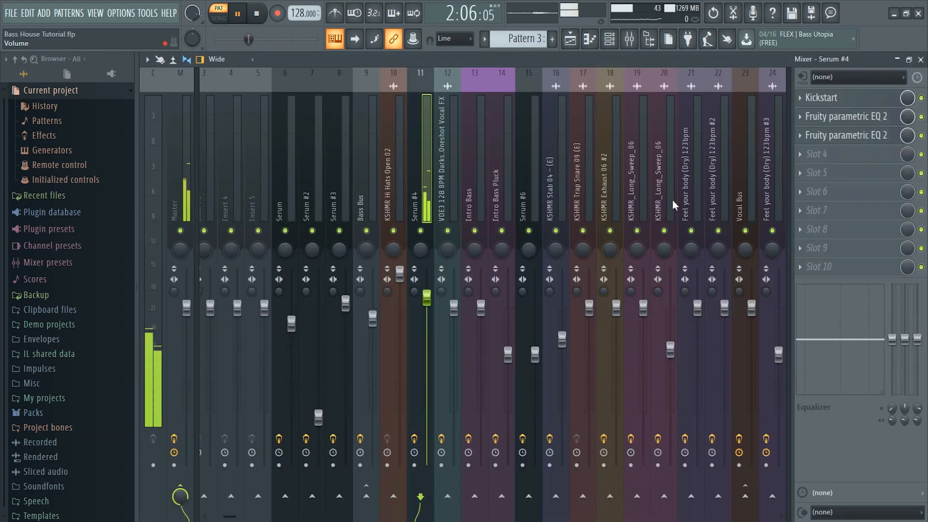
Bring up Kickstart and the parametric EQ on the Serum #4 mixer track
{"action": "left_click", "coordinate": [840, 98]}
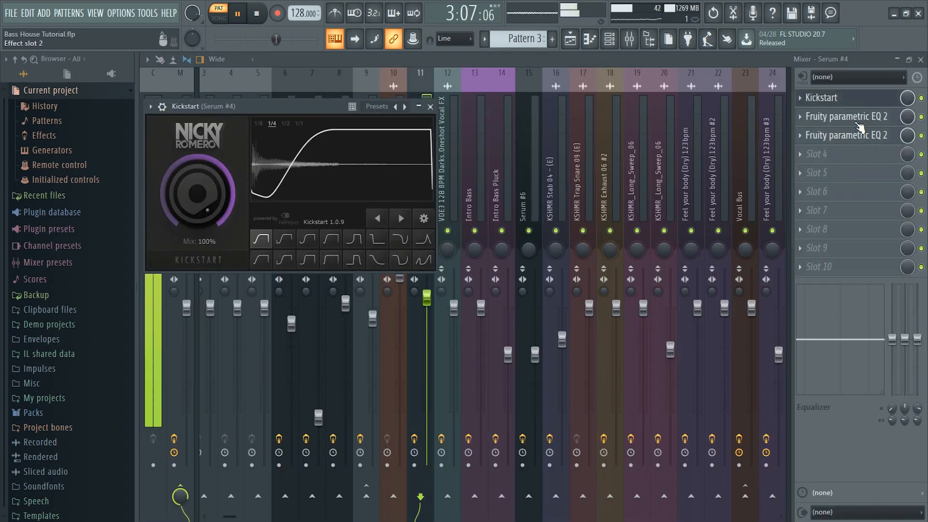
{"action": "left_click", "coordinate": [847, 117]}
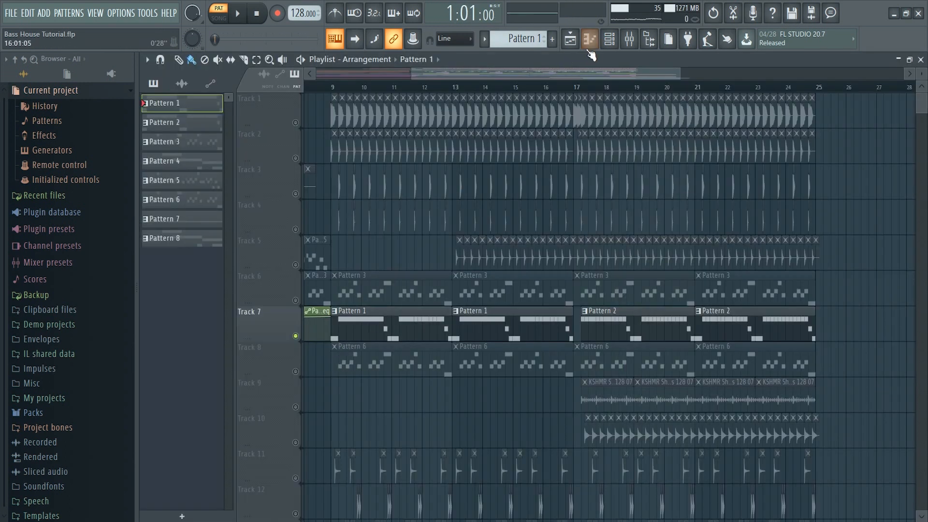
Play Pattern 1's Serum layers in the Piano roll: F4 stabs, long A4 notes, short G4/F4 hits
{"action": "left_click", "coordinate": [589, 38]}
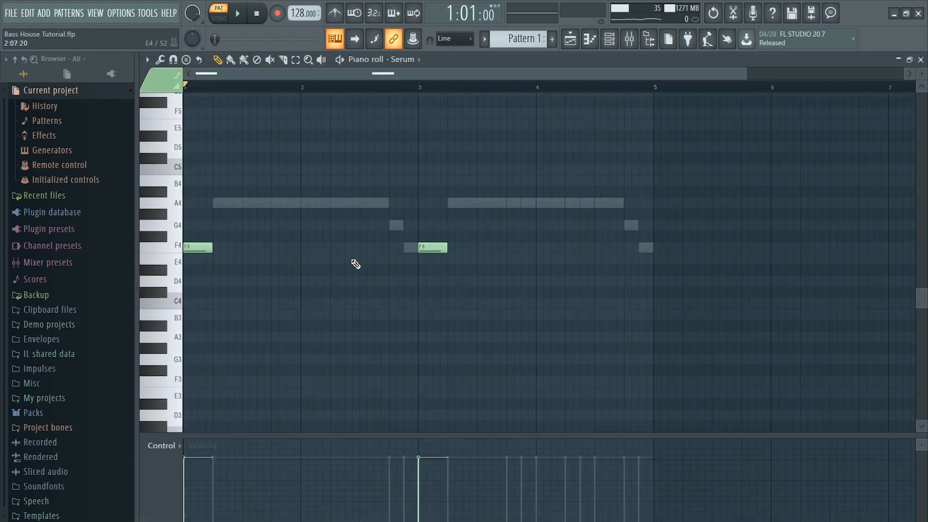
{"action": "left_click", "coordinate": [235, 13]}
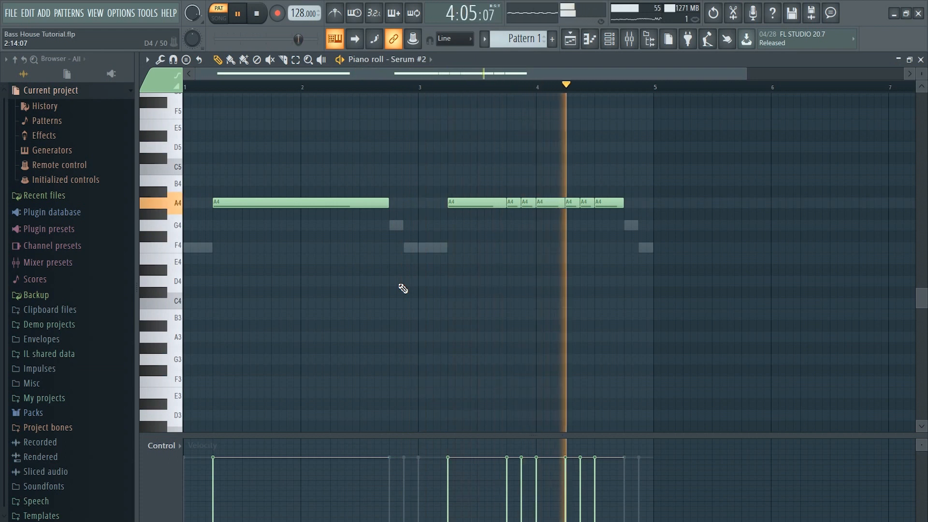
{"action": "left_click", "coordinate": [237, 12]}
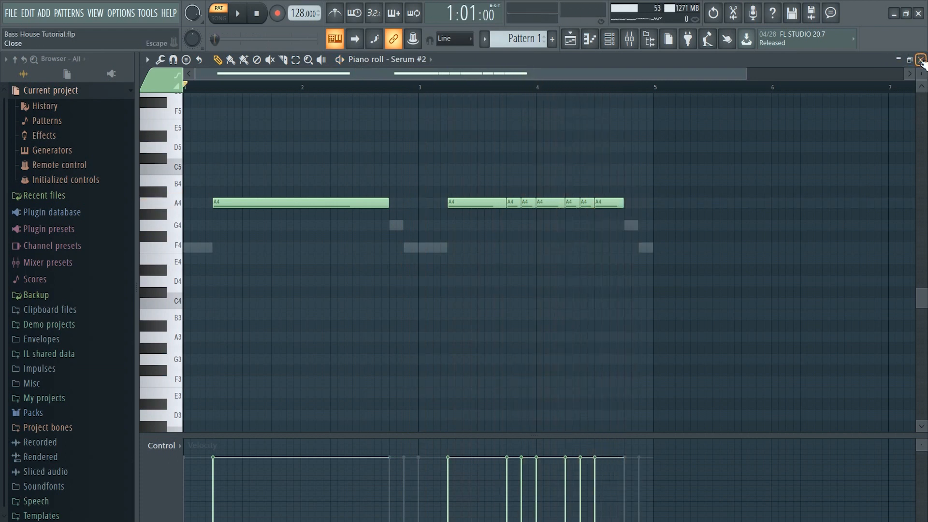
{"action": "left_click", "coordinate": [237, 12]}
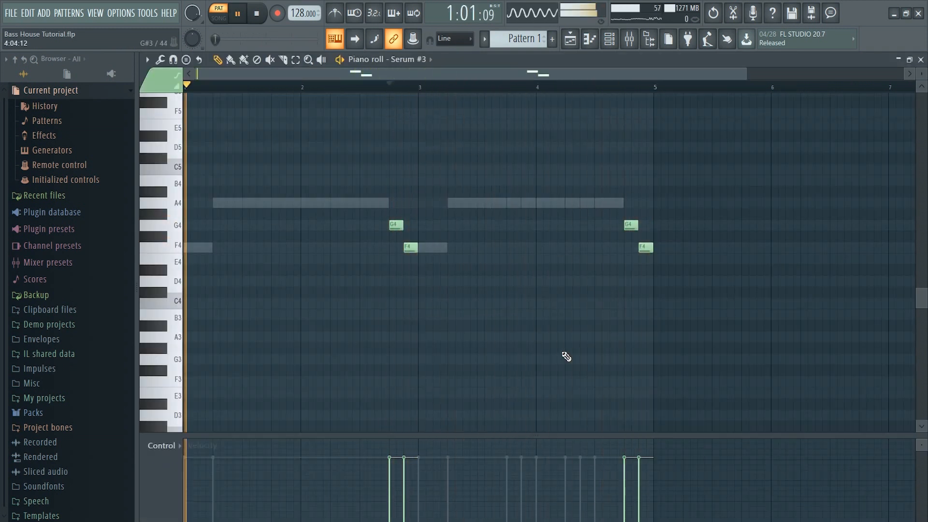
{"action": "left_click", "coordinate": [256, 12]}
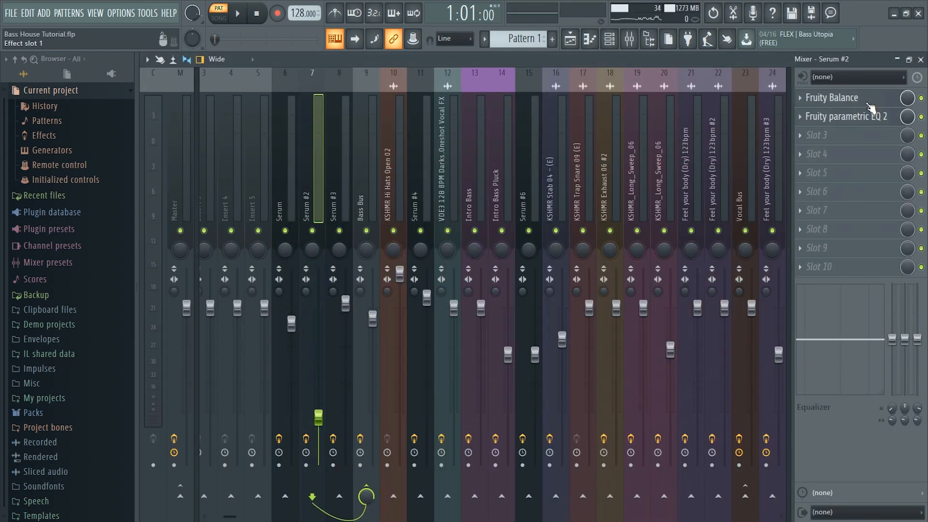
Check Fruity Balance on Serum #2 and load CamelCrusher x64 onto the Bass Bus insert
{"action": "left_click", "coordinate": [847, 116]}
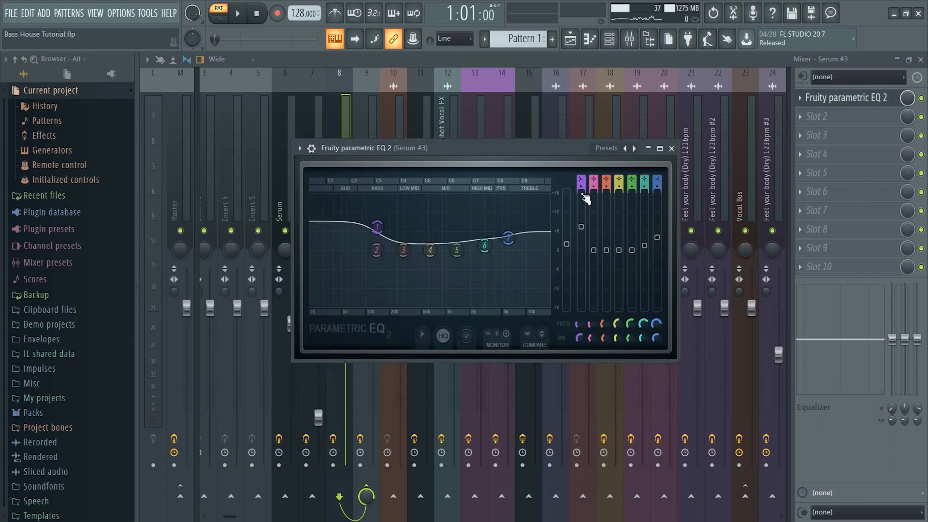
{"action": "left_click", "coordinate": [671, 148]}
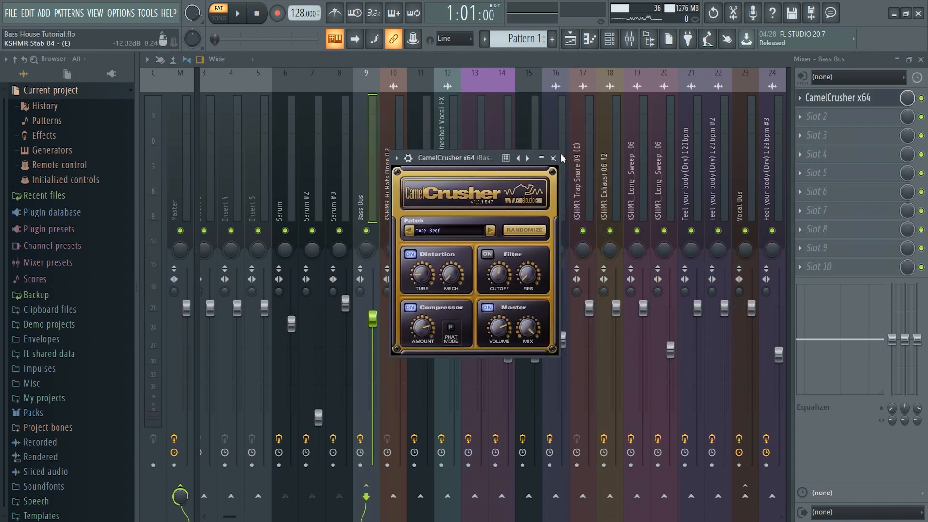
{"action": "left_click", "coordinate": [552, 157]}
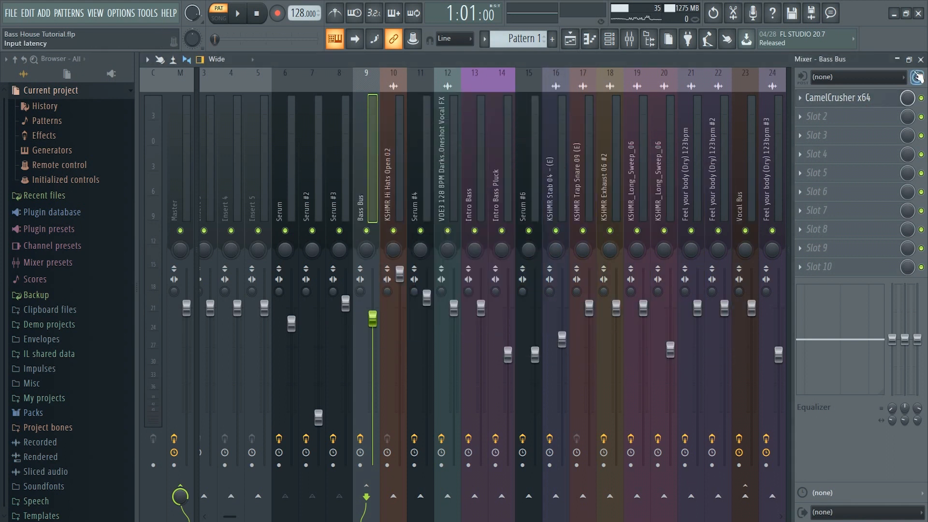
Toggle to the playlist arrangement showing the drum, bass and chord patterns
{"action": "left_click", "coordinate": [609, 39]}
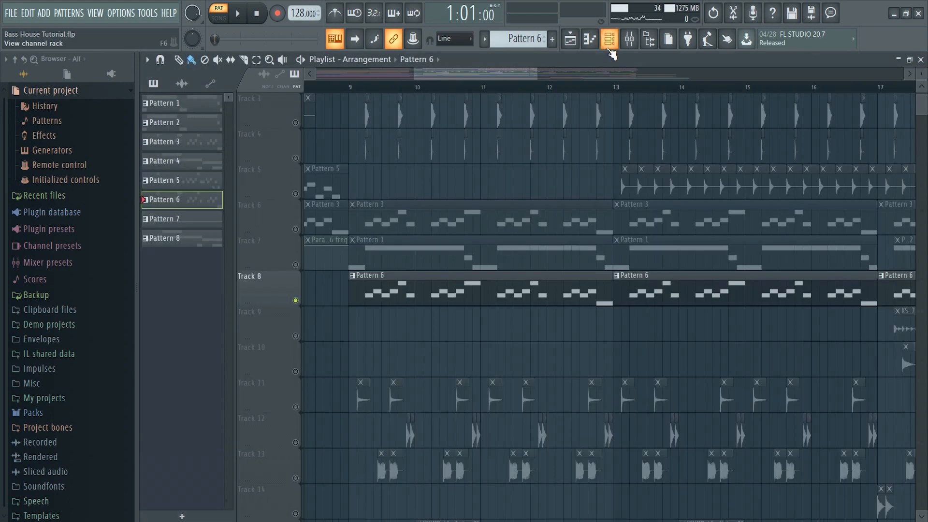
{"action": "left_click", "coordinate": [609, 39]}
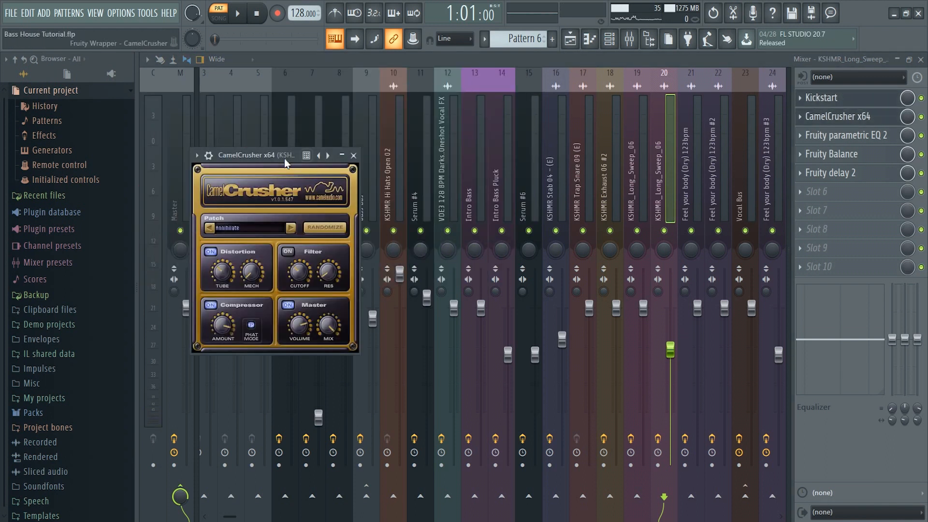
Move CamelCrusher aside and view the Fruity Parametric EQ 2 low-pass curve on KSHMR_Long_Sweep_06
{"action": "left_click_drag", "start_coordinate": [273, 155], "coordinate": [423, 166]}
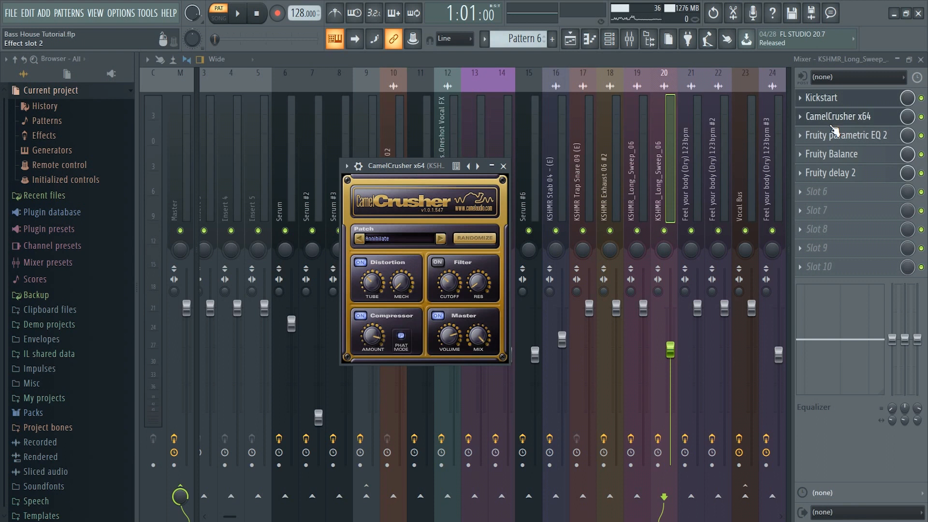
{"action": "left_click", "coordinate": [849, 136]}
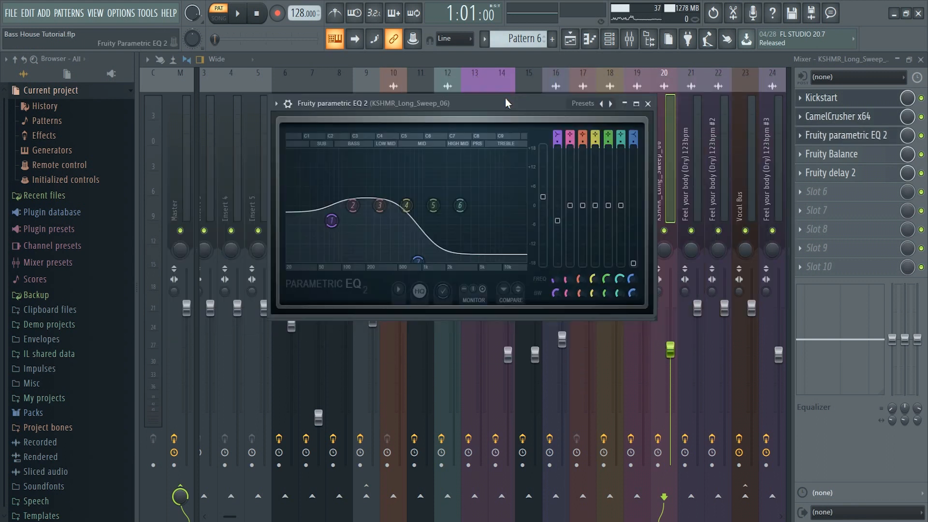
{"action": "left_click", "coordinate": [836, 172]}
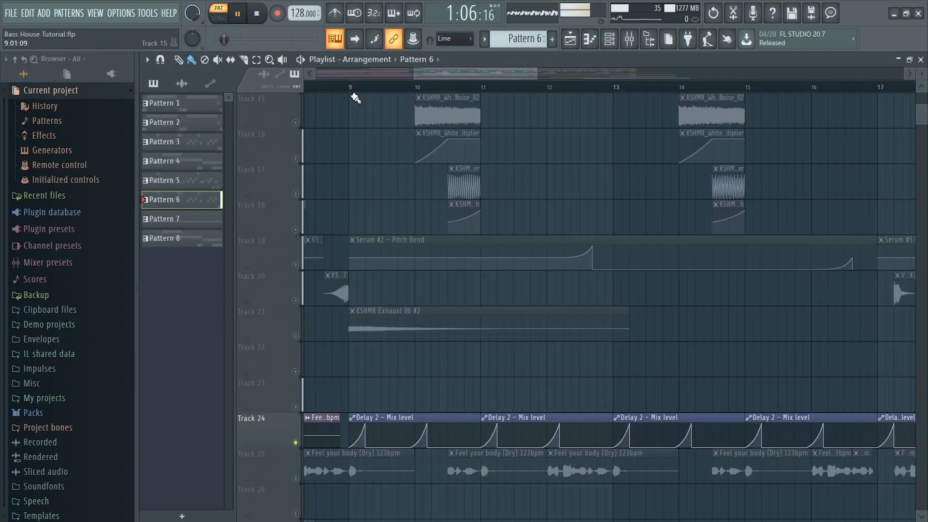
Start Song-mode playback from bar 9 to hear the noise risers build up
{"action": "left_click", "coordinate": [217, 16]}
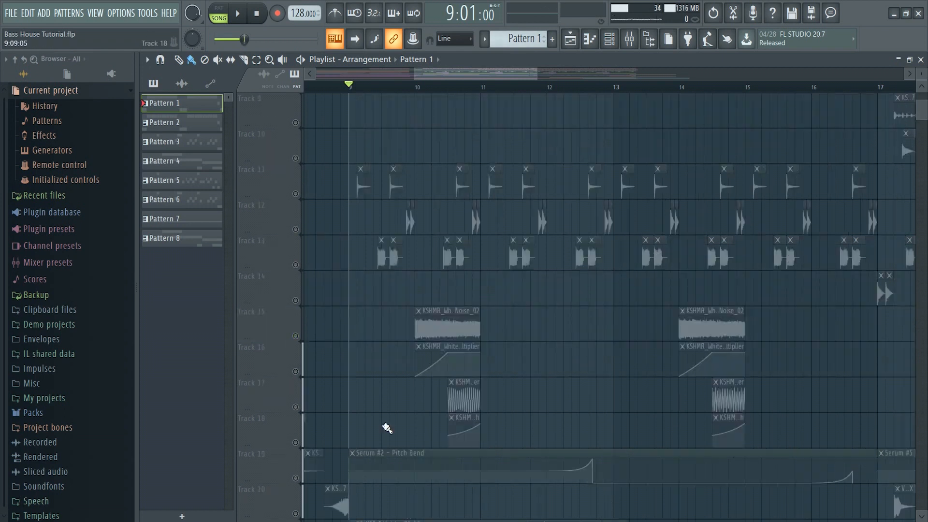
{"action": "left_click", "coordinate": [238, 12]}
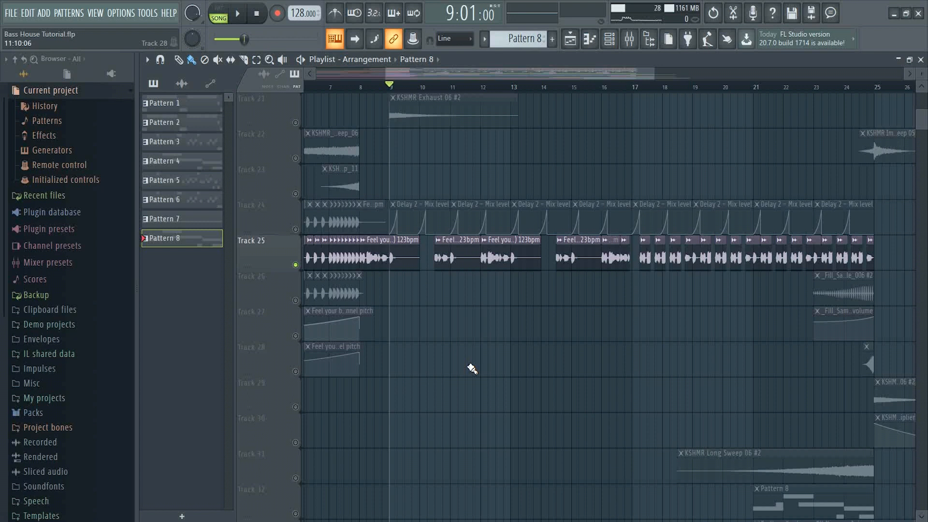
Jump playback through bars 10–13 over the vocal chops and Exhaust sweep
{"action": "left_click", "coordinate": [237, 13]}
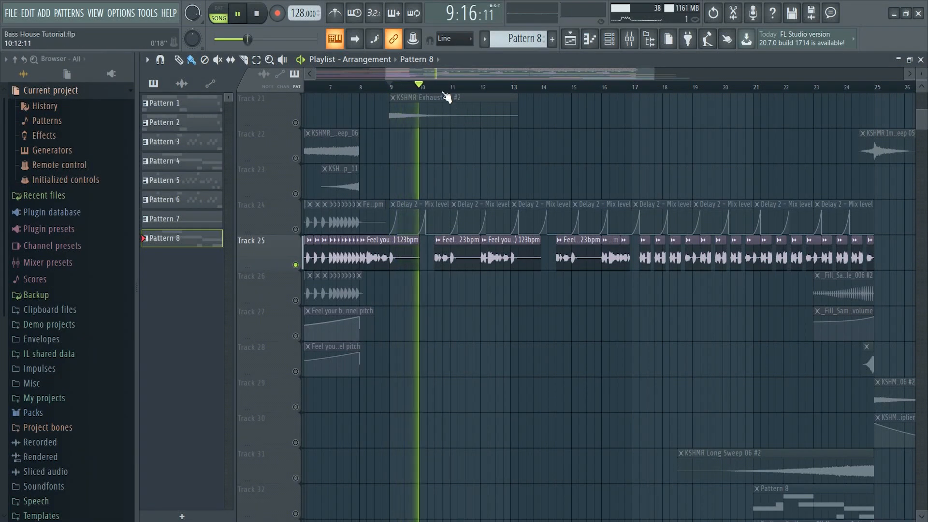
{"action": "left_click", "coordinate": [460, 86]}
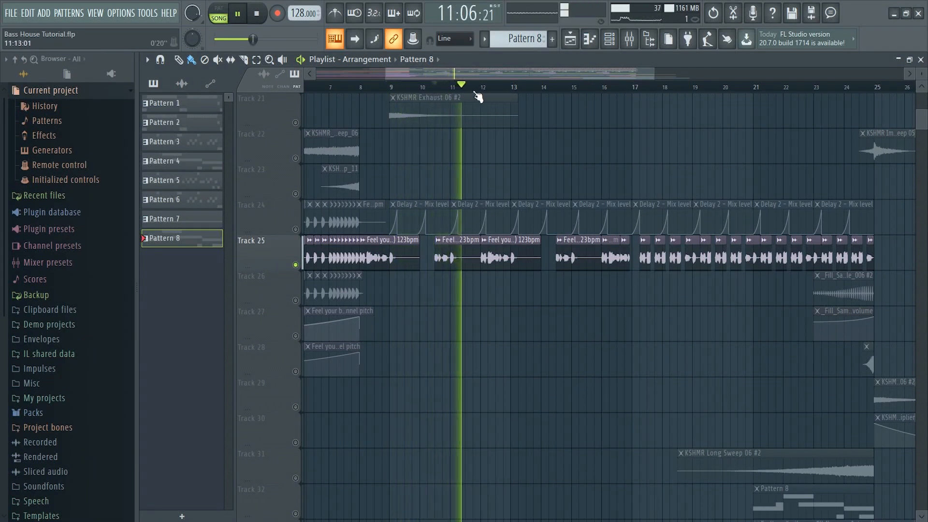
{"action": "left_click", "coordinate": [503, 85]}
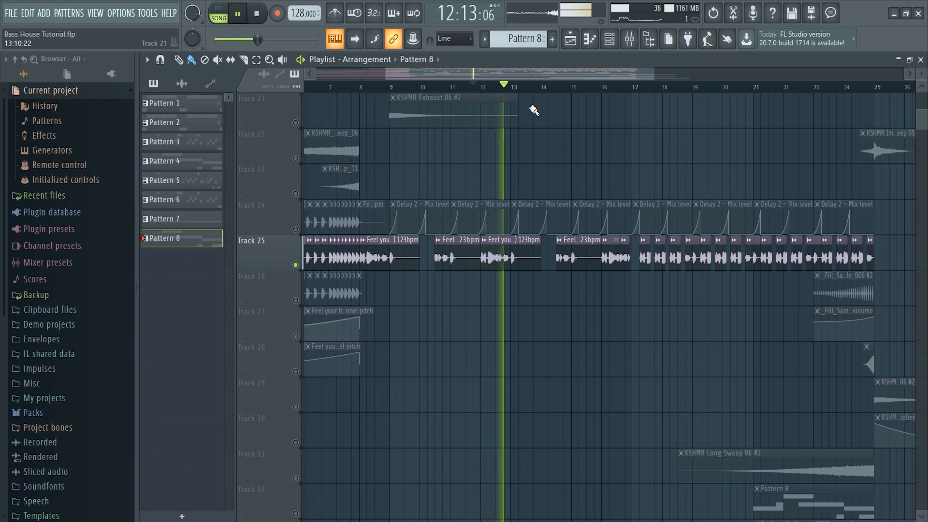
{"action": "left_click", "coordinate": [549, 85]}
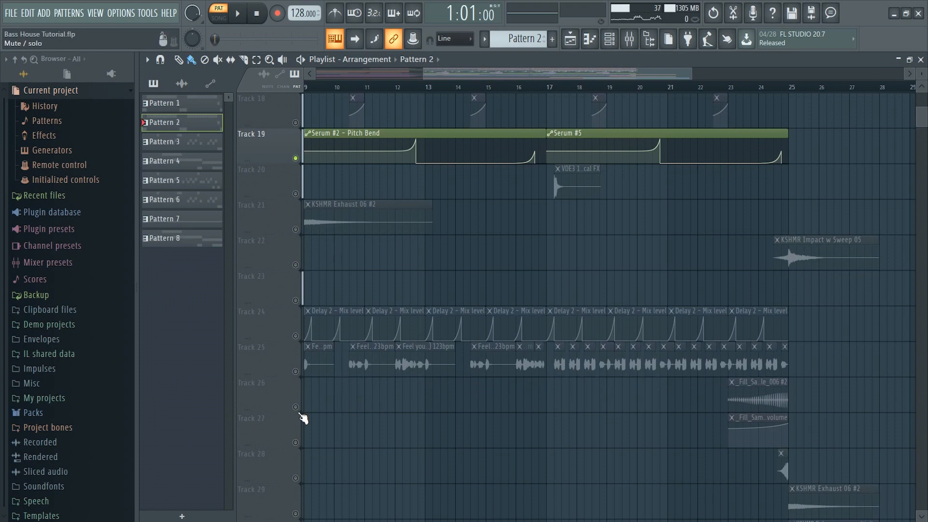
Check arp Pattern 8 with Endless Smile, Nexus volume and master Balance automation into bar 25
{"action": "left_click", "coordinate": [235, 12]}
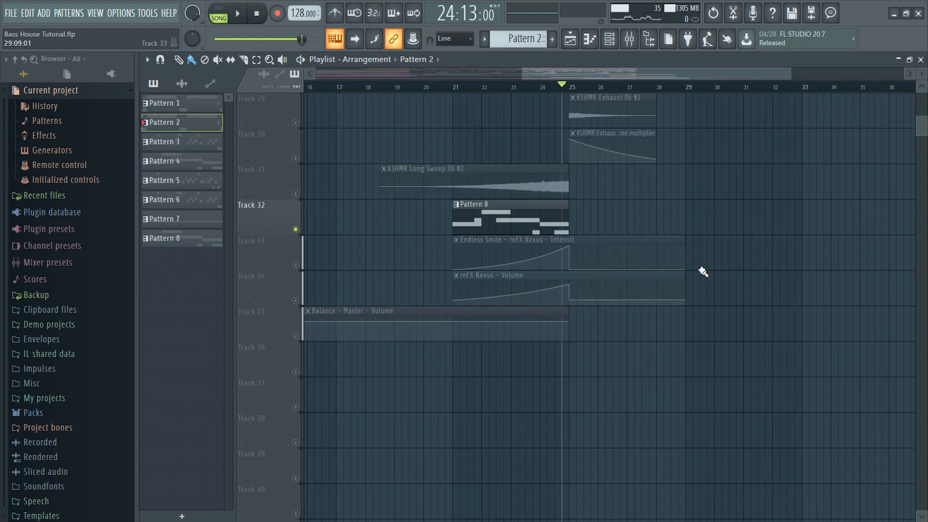
{"action": "left_click", "coordinate": [165, 238]}
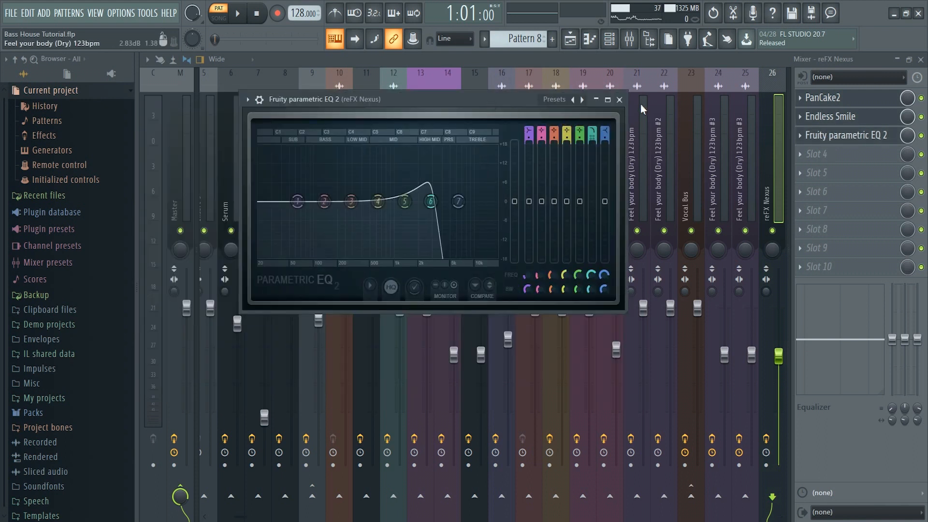
View the Fruity Parametric EQ 2 curve on the reFX Nexus insert after PanCake2 and Endless Smile
{"action": "left_click", "coordinate": [837, 116]}
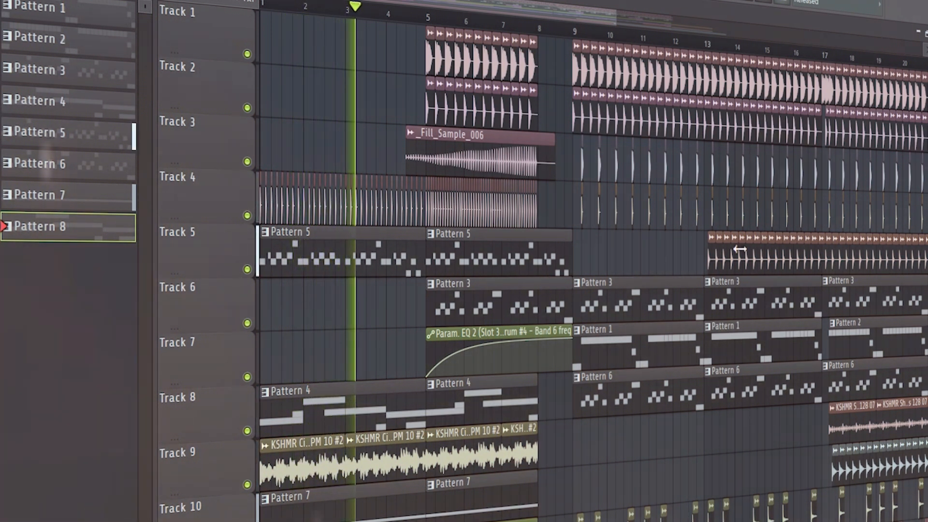
Play the whole arrangement from the intro into the drop, scrolling down through every track
{"action": "left_click", "coordinate": [396, 10]}
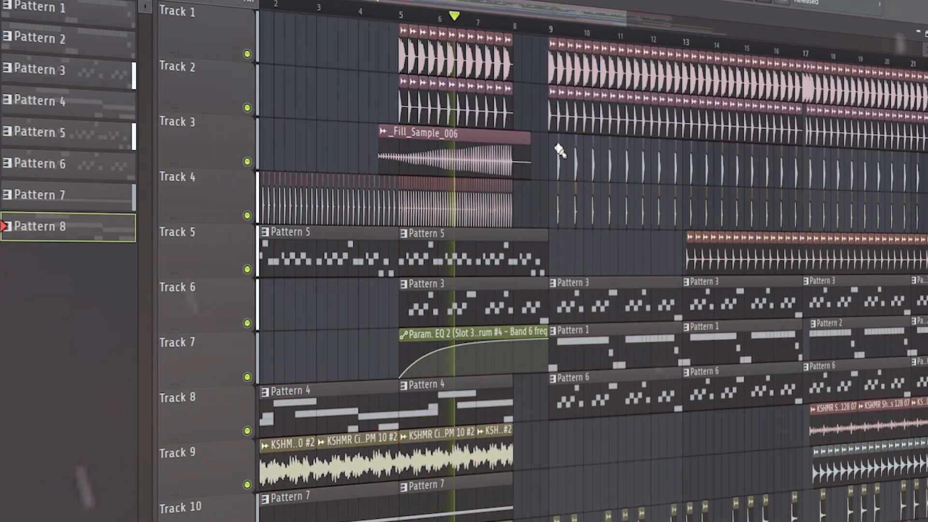
{"action": "scroll", "scroll_direction": "down", "scroll_amount": 3}
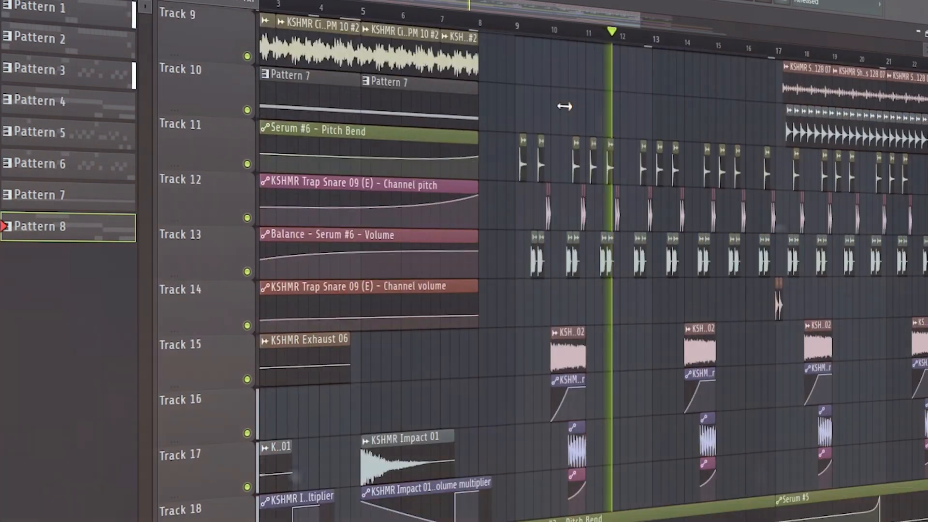
{"action": "scroll", "scroll_direction": "down", "scroll_amount": 3}
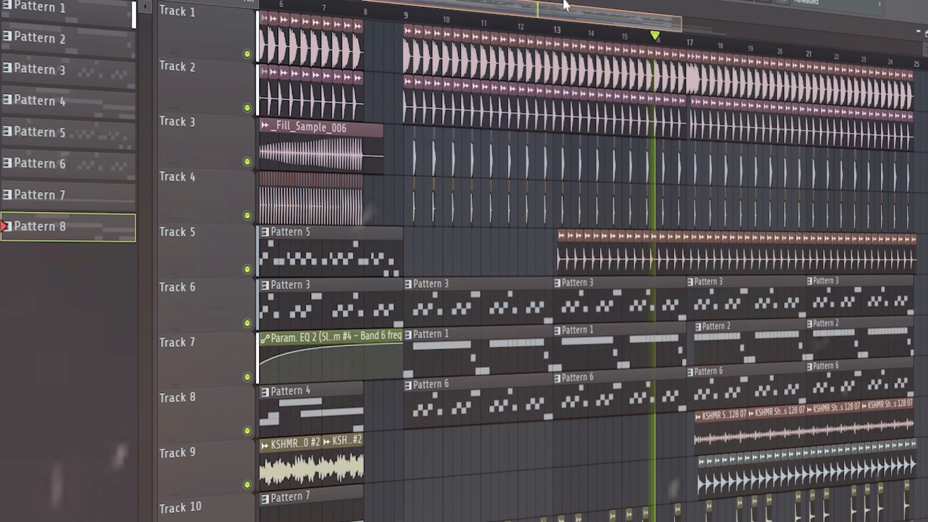
{"action": "scroll", "scroll_direction": "down", "scroll_amount": 3}
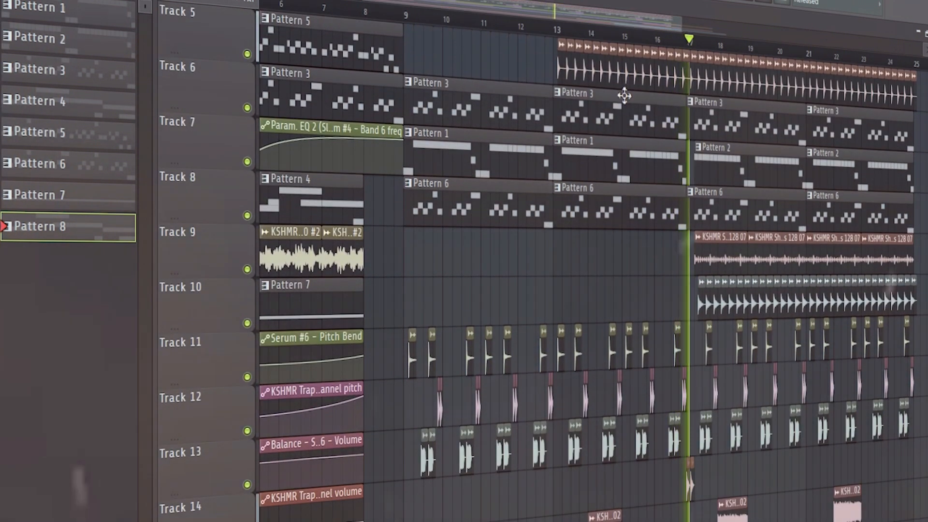
{"action": "scroll", "scroll_direction": "down", "scroll_amount": 3}
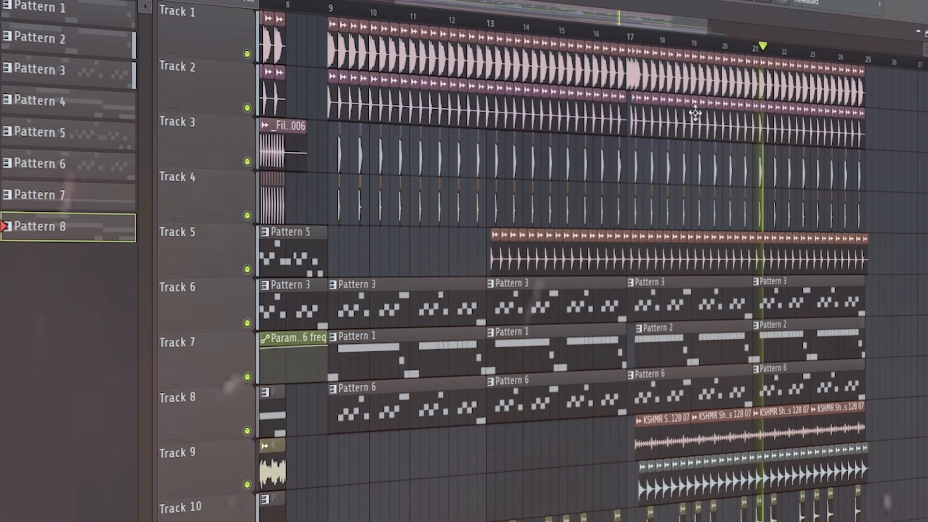
{"action": "scroll", "scroll_direction": "down", "scroll_amount": 3}
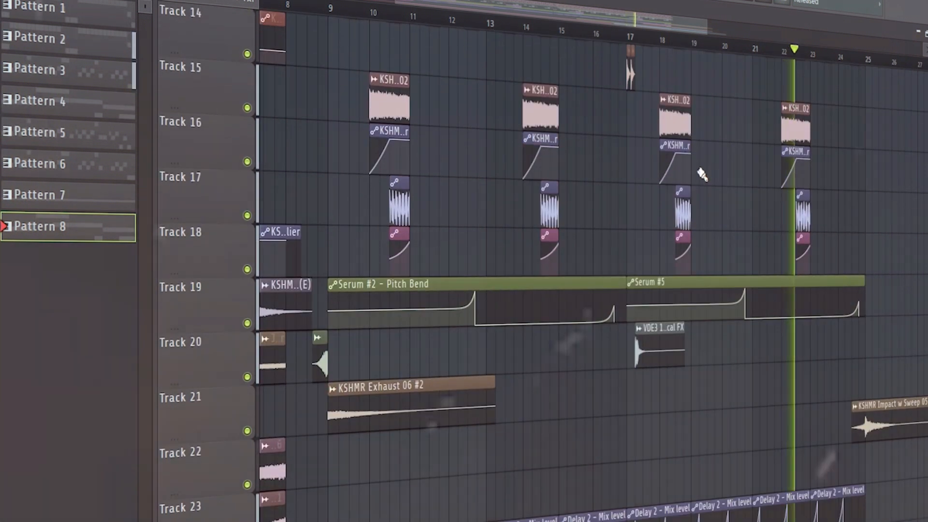
{"action": "scroll", "scroll_direction": "down", "scroll_amount": 3}
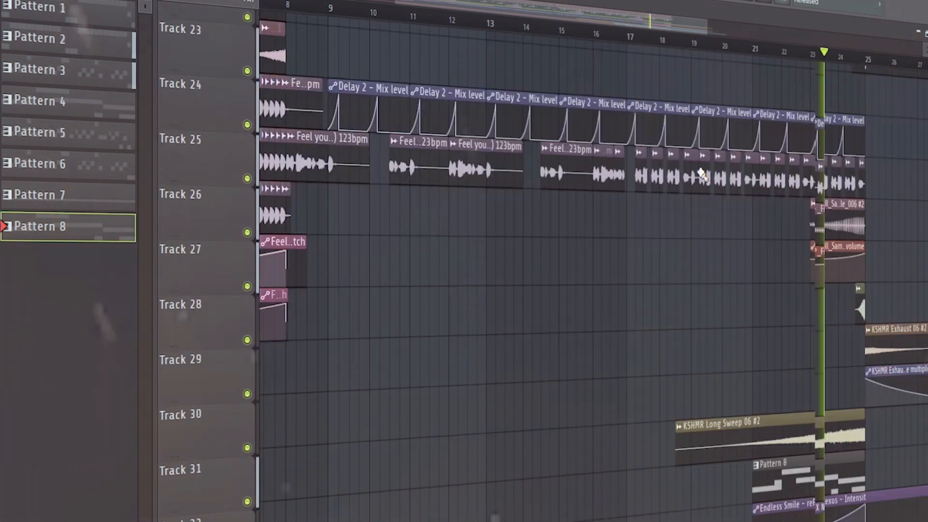
{"action": "scroll", "scroll_direction": "up", "scroll_amount": 3}
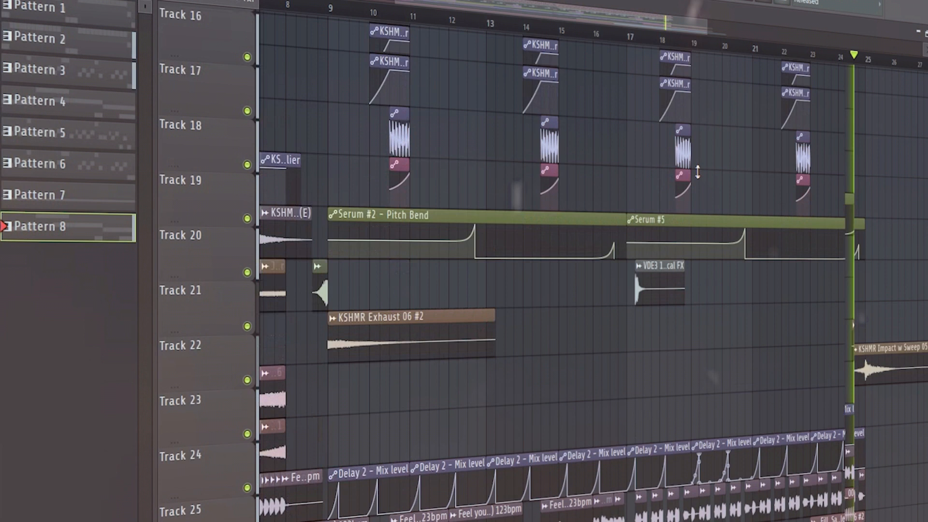